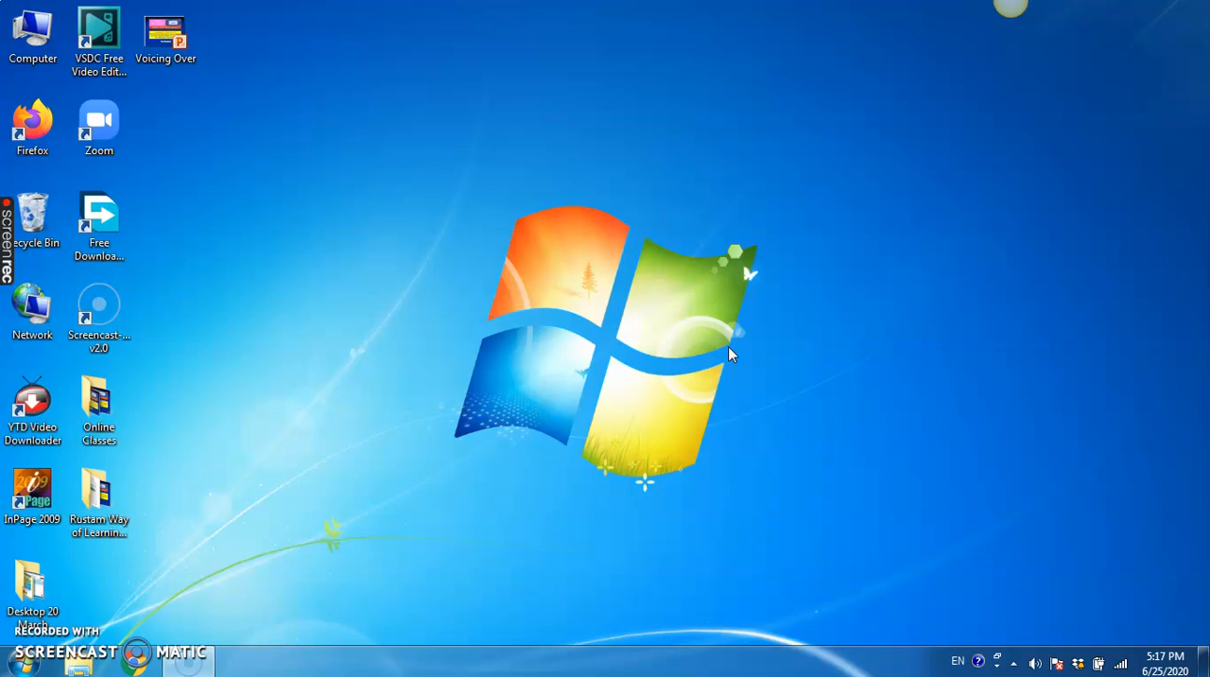
mouse_move(238, 13)
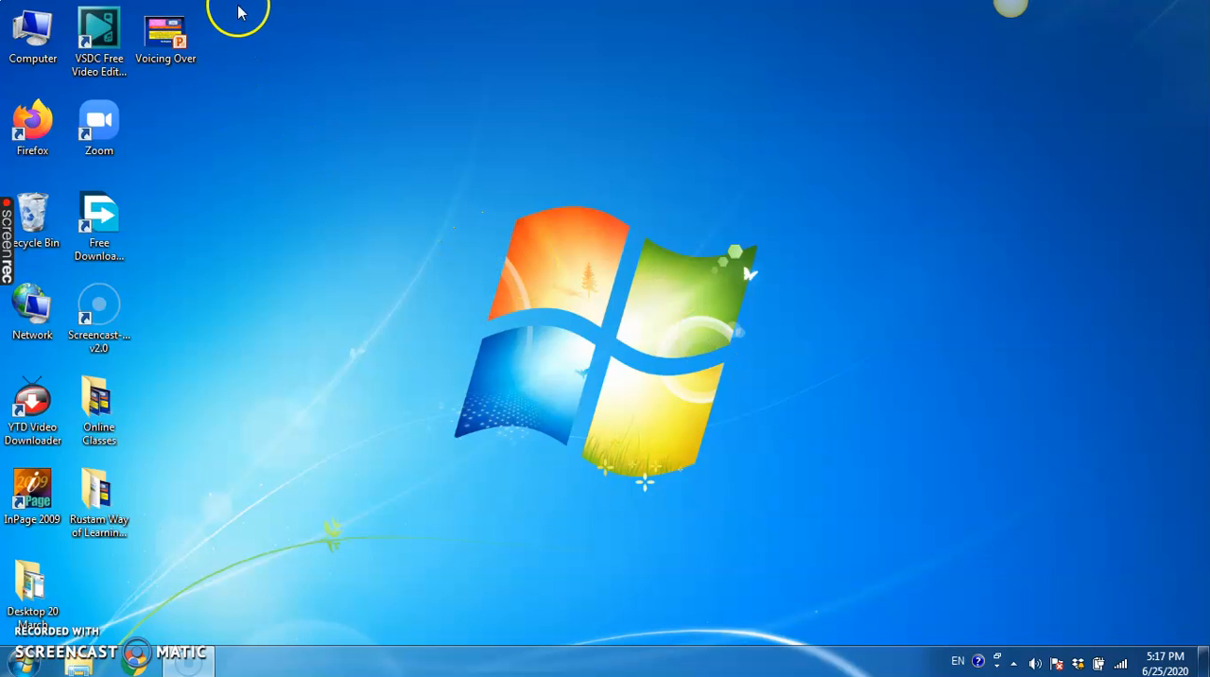
mouse_move(269, 122)
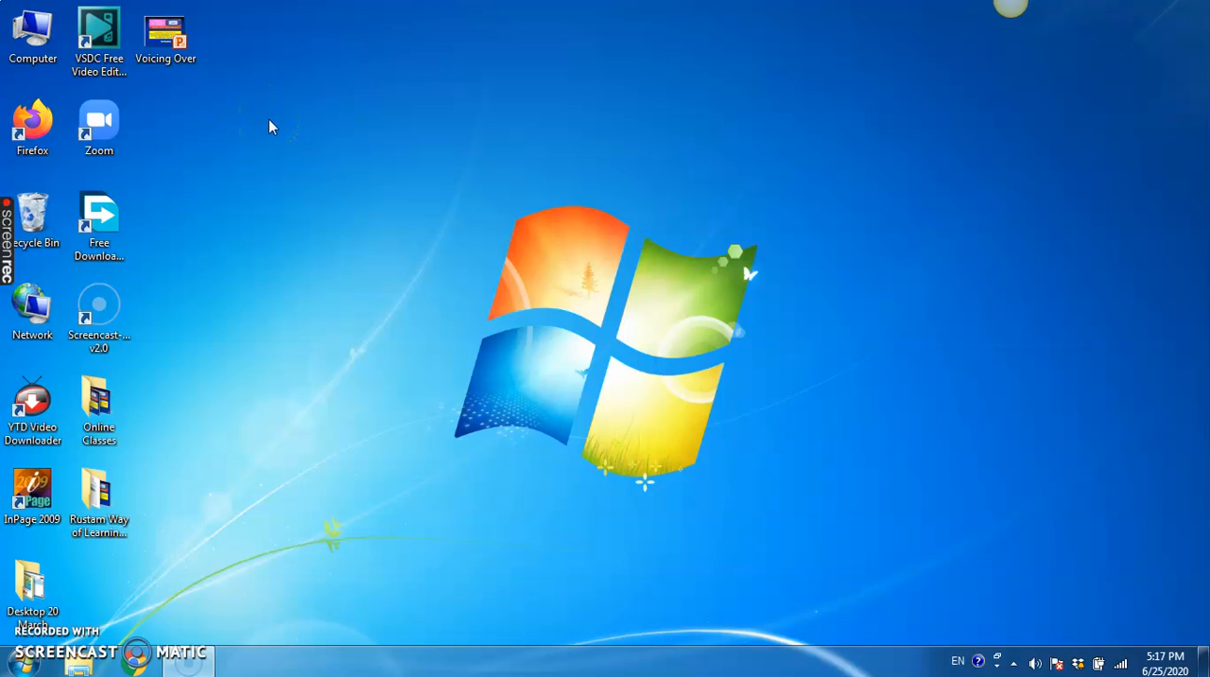
mouse_move(226, 93)
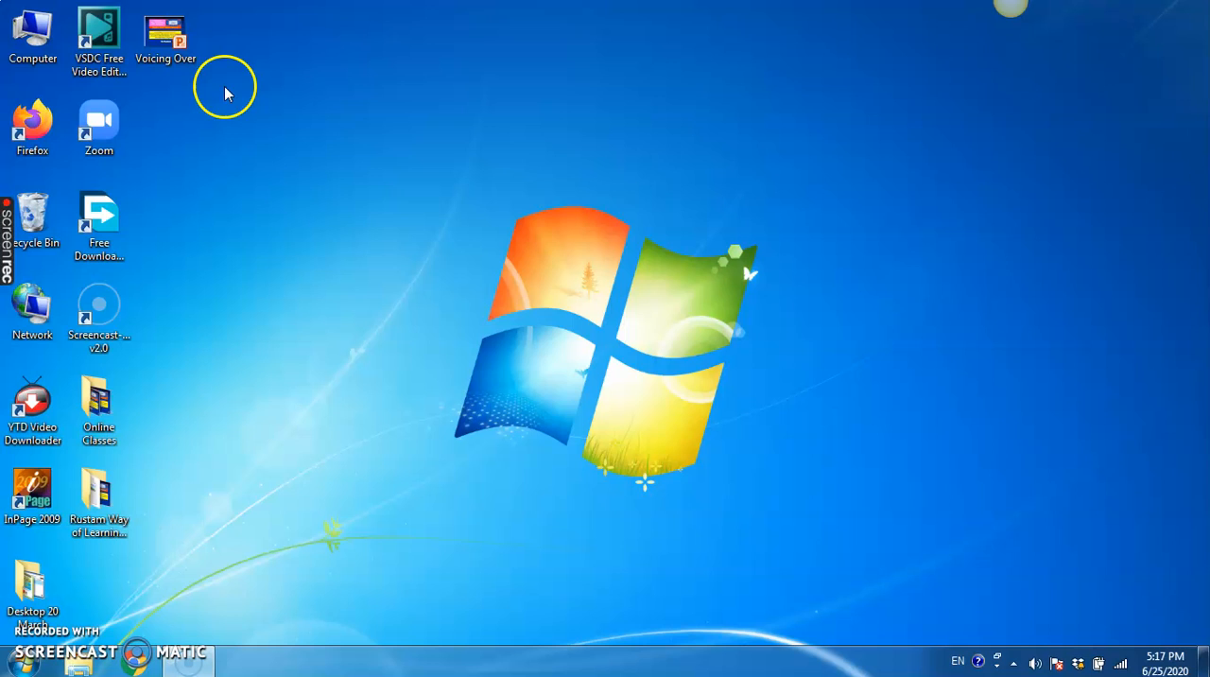
mouse_move(211, 92)
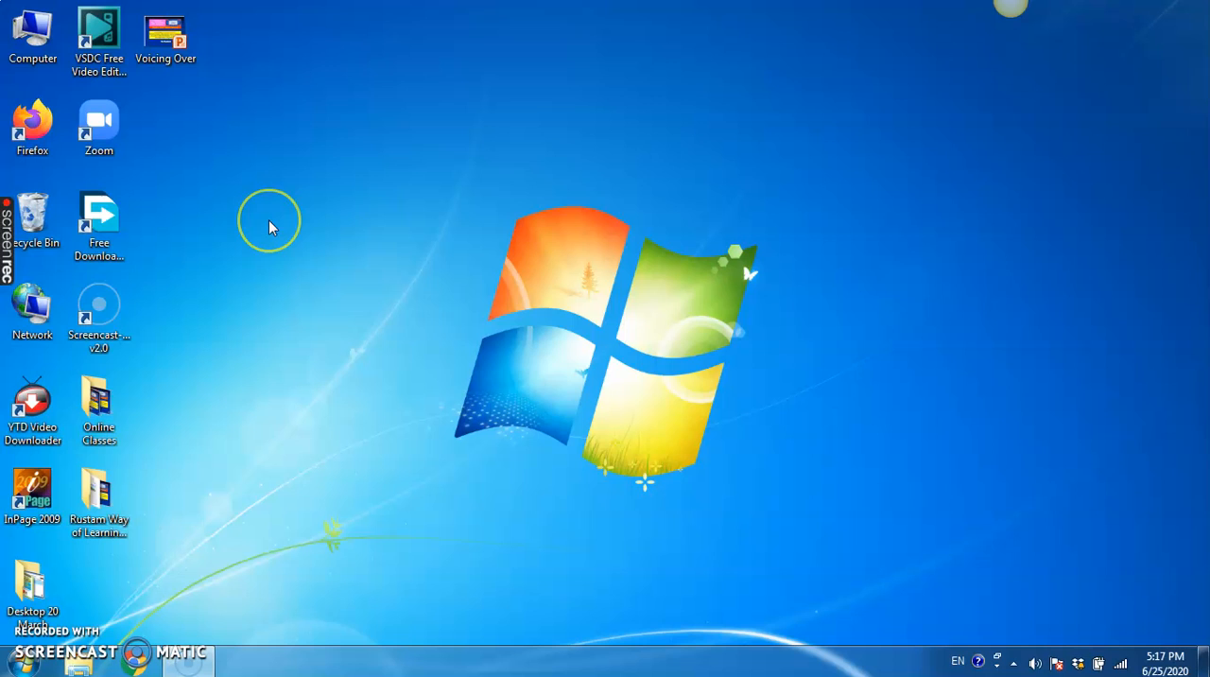
mouse_move(270, 223)
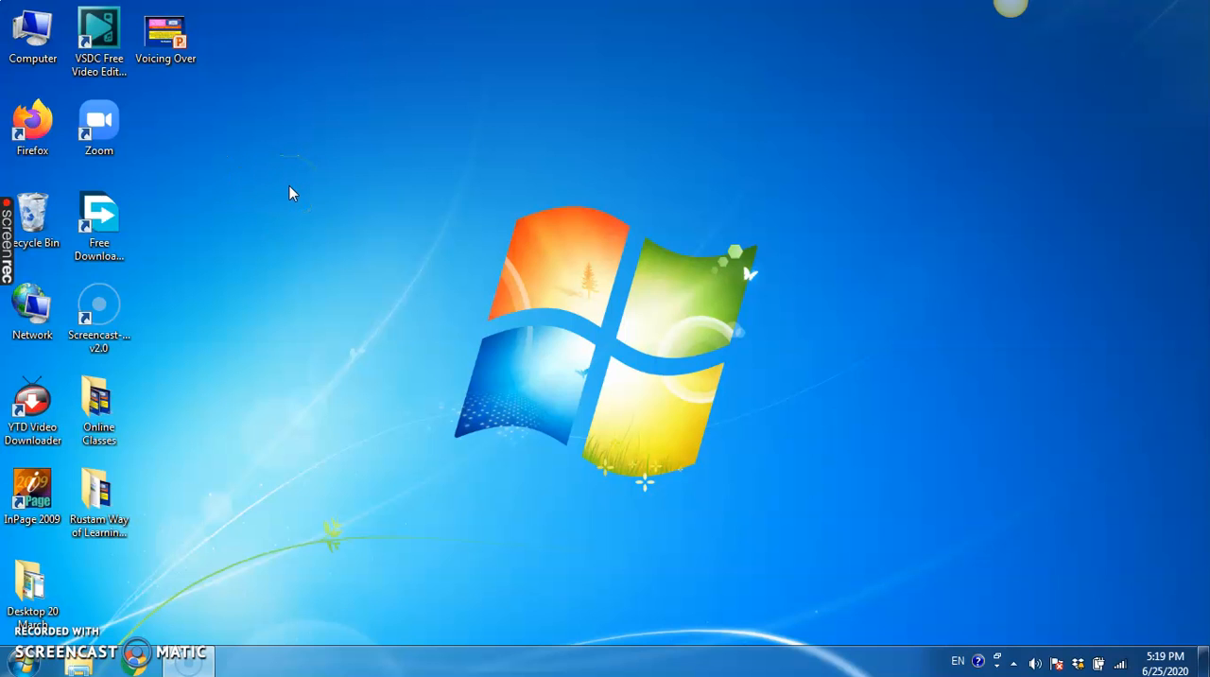
Open the Voicing Over presentation from the desktop and dismiss the Office activation notice.
double_click(166, 34)
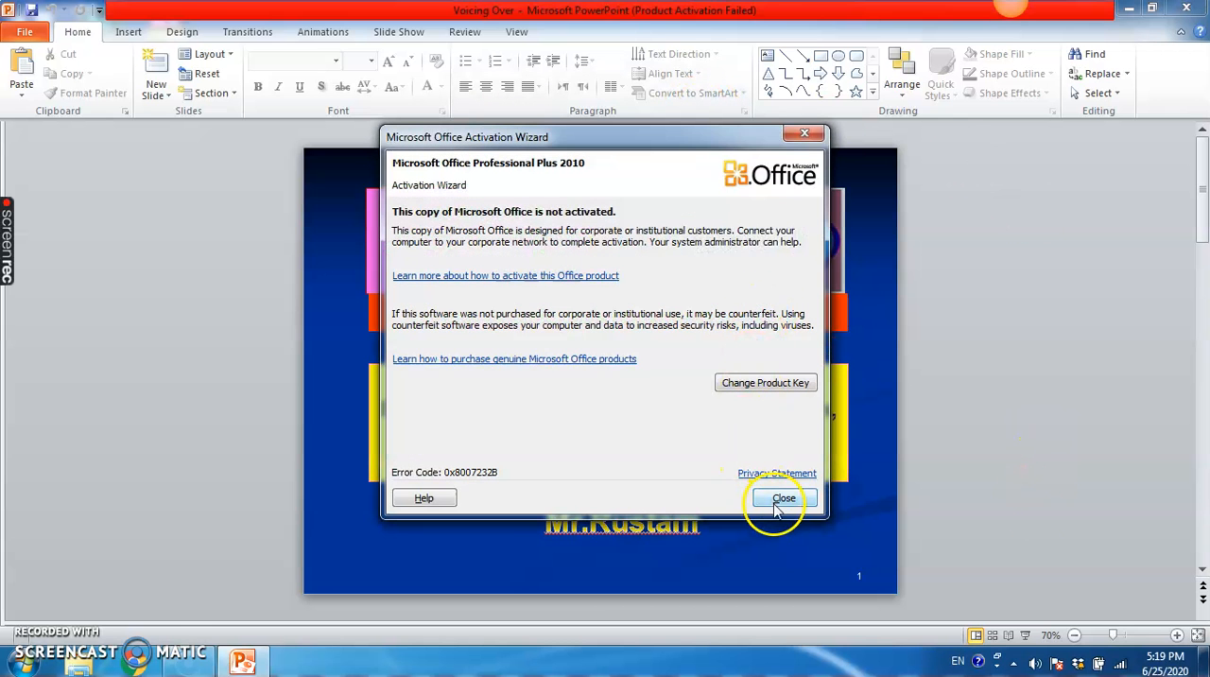
click(782, 499)
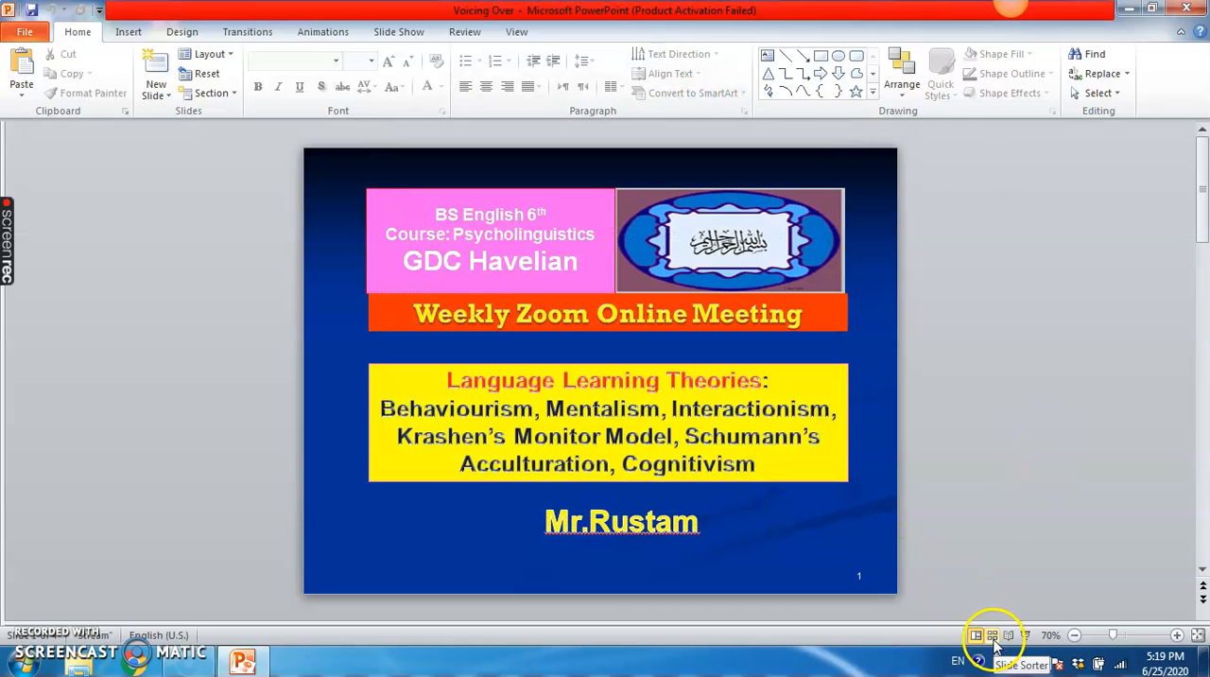
Review the four slides in Slide Sorter with larger thumbnails, then return to Normal view on the title slide.
click(990, 635)
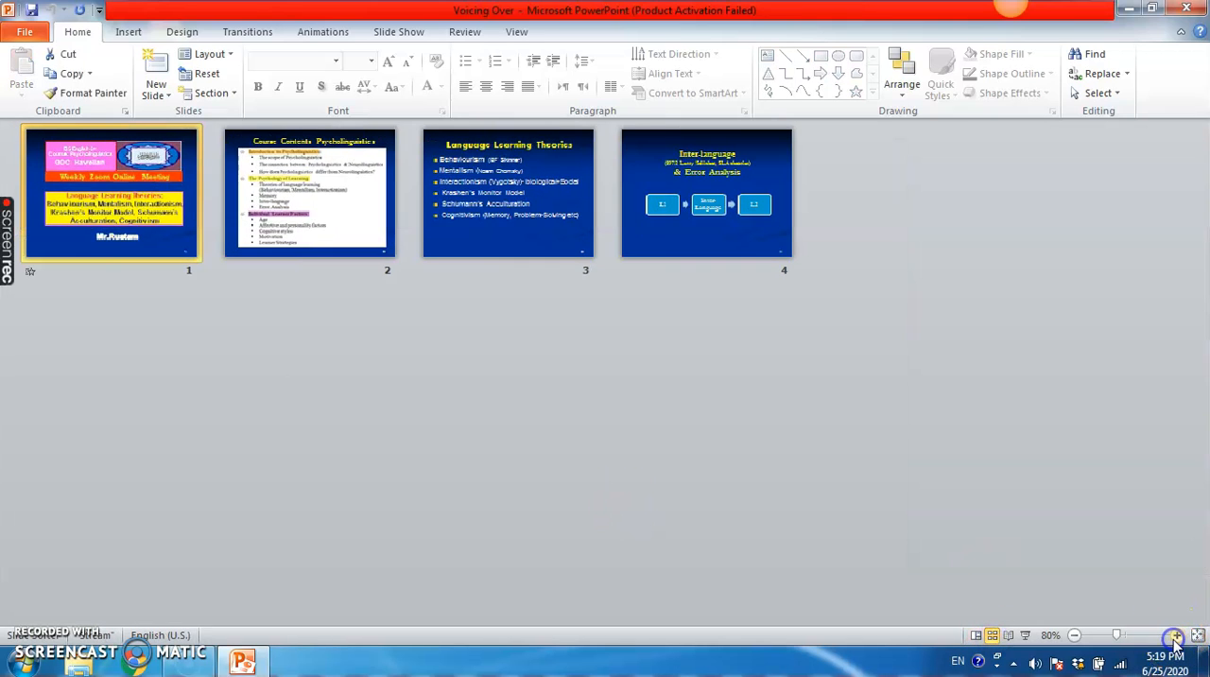
click(1176, 635)
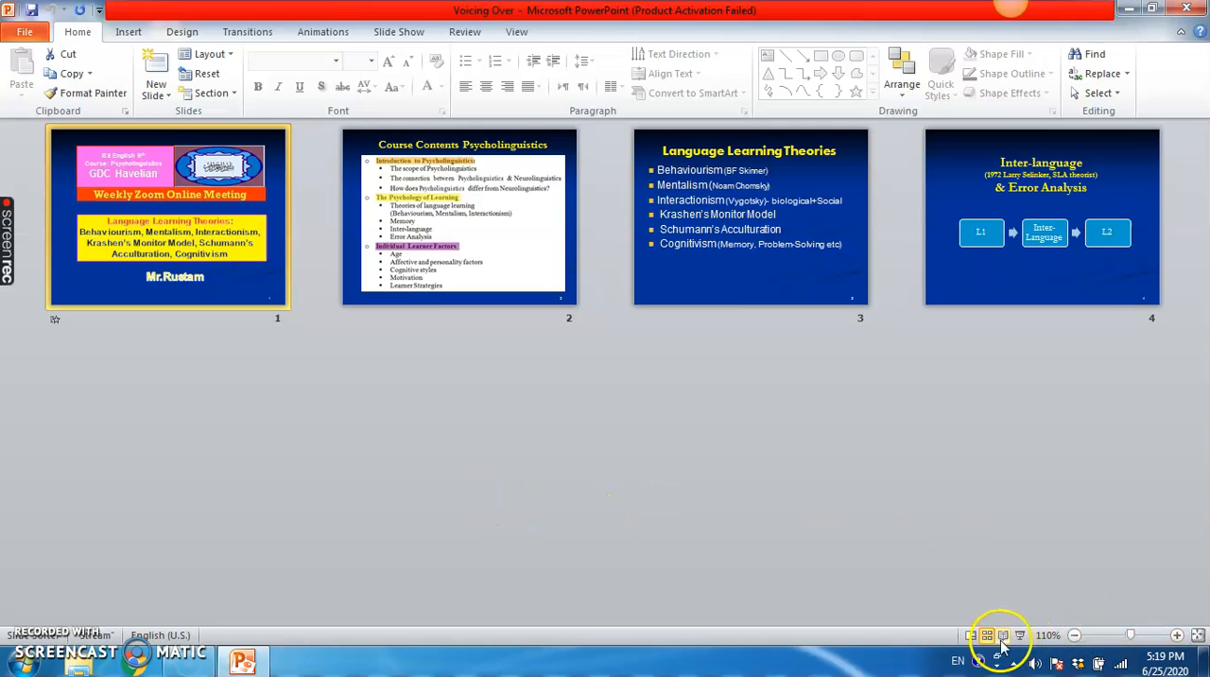
click(971, 635)
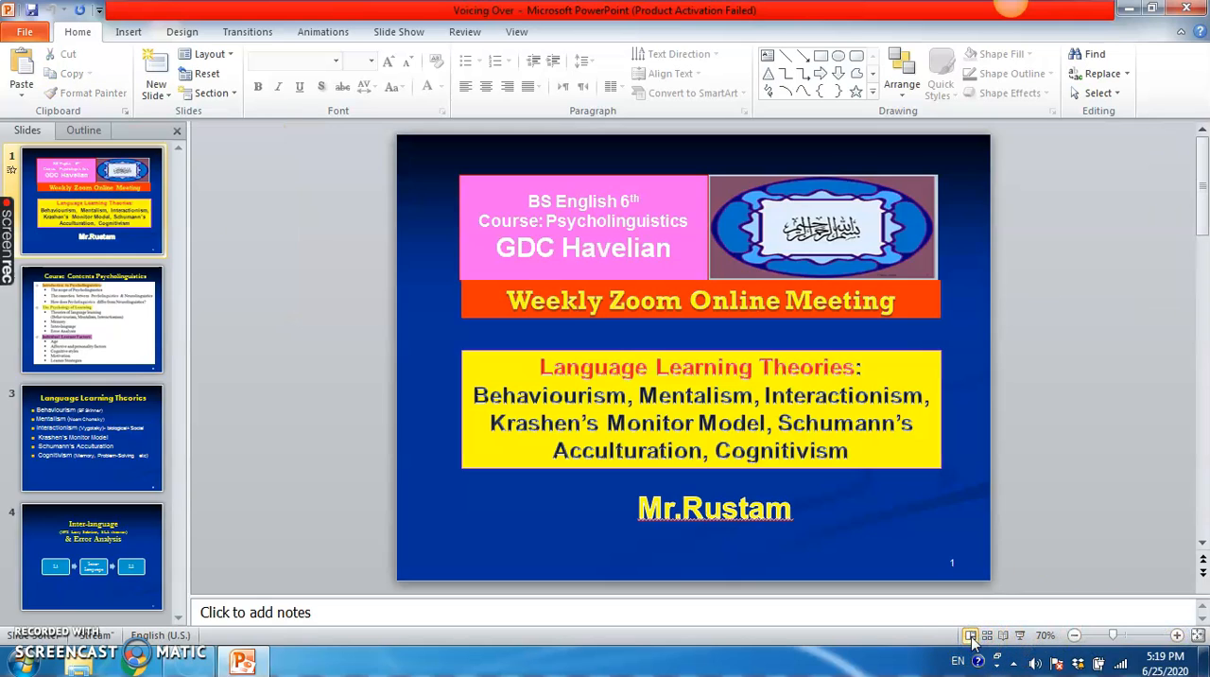
mouse_move(875, 541)
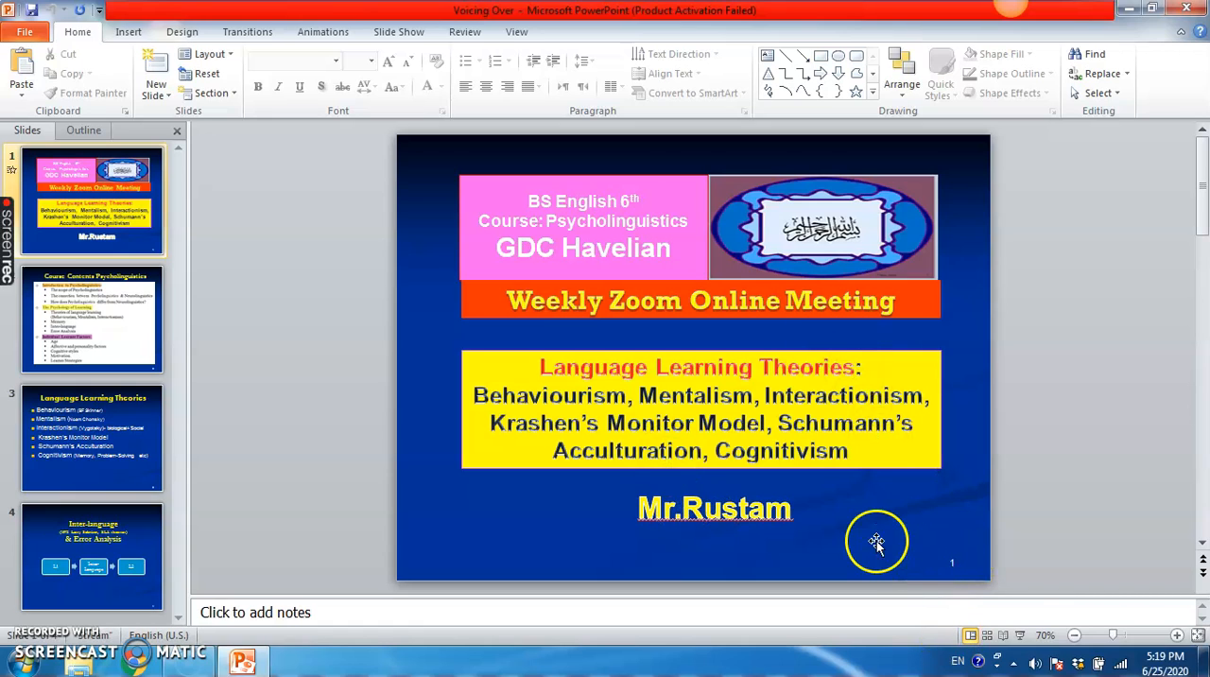
mouse_move(1202, 548)
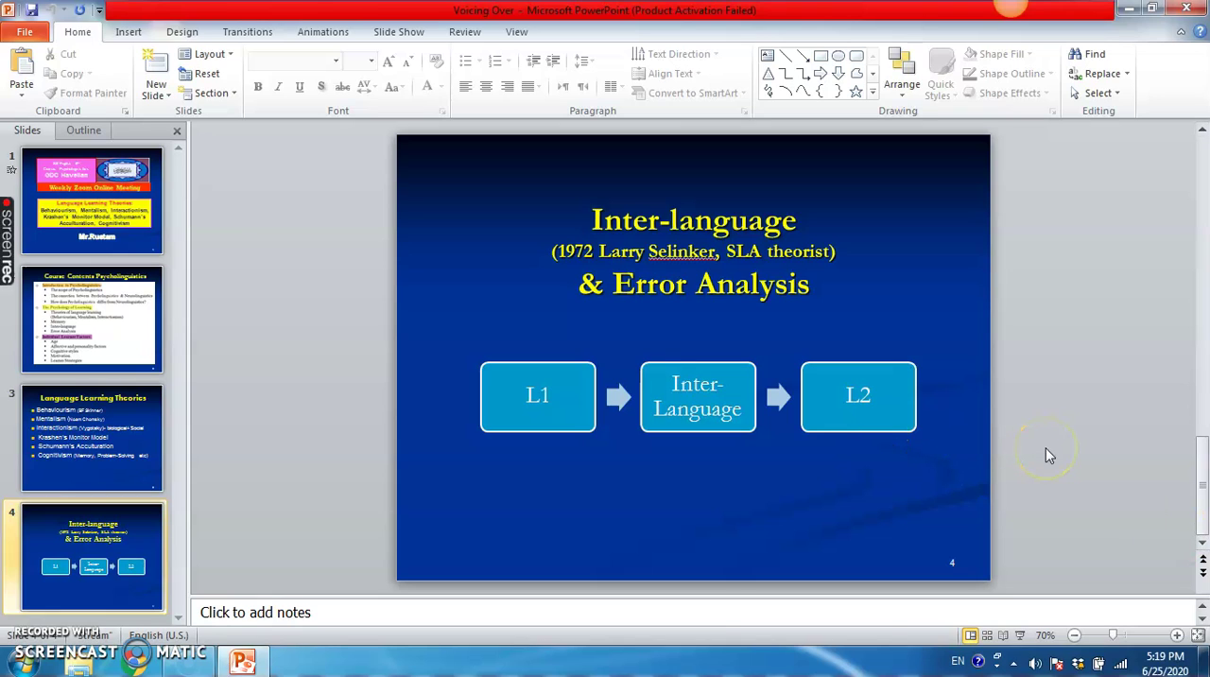
click(91, 199)
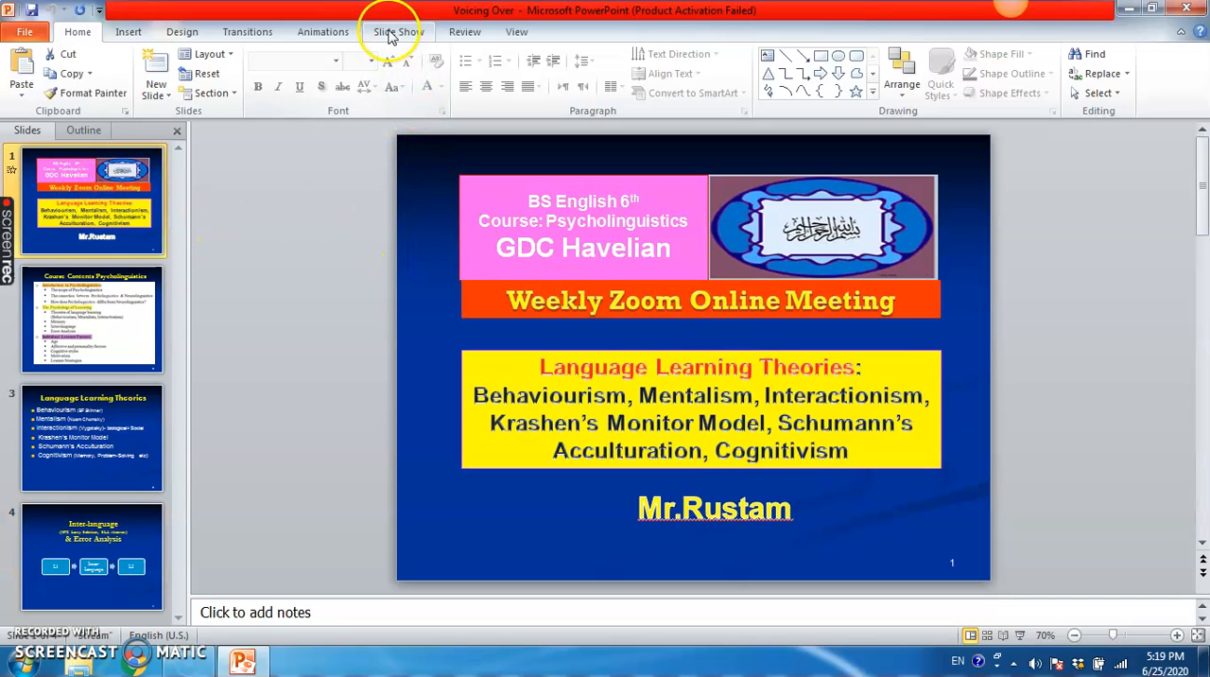
mouse_move(397, 38)
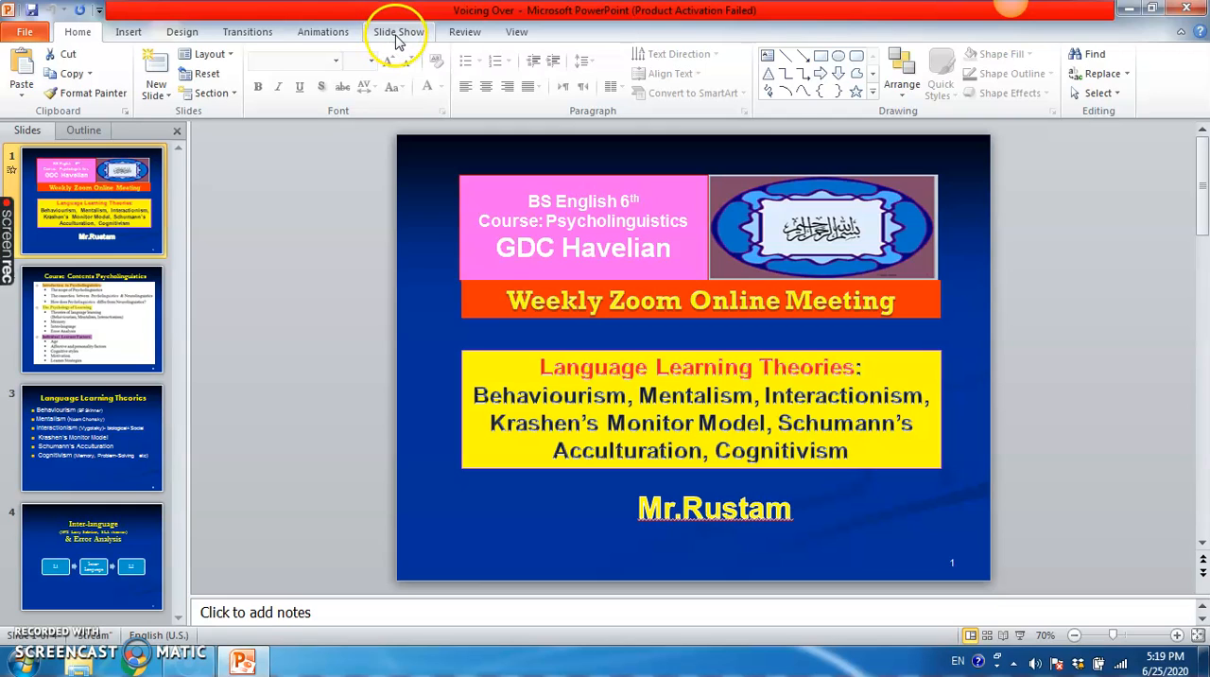
Start Record Slide Show from the beginning with slide timings and narration both enabled.
click(399, 30)
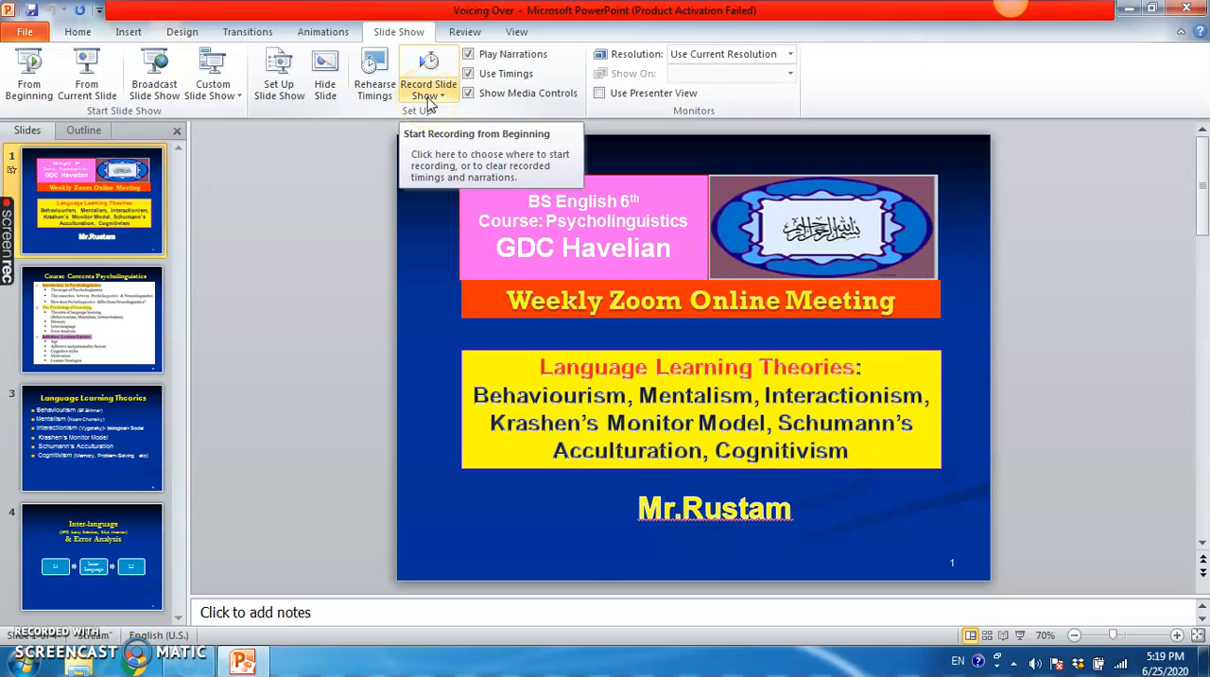
click(427, 89)
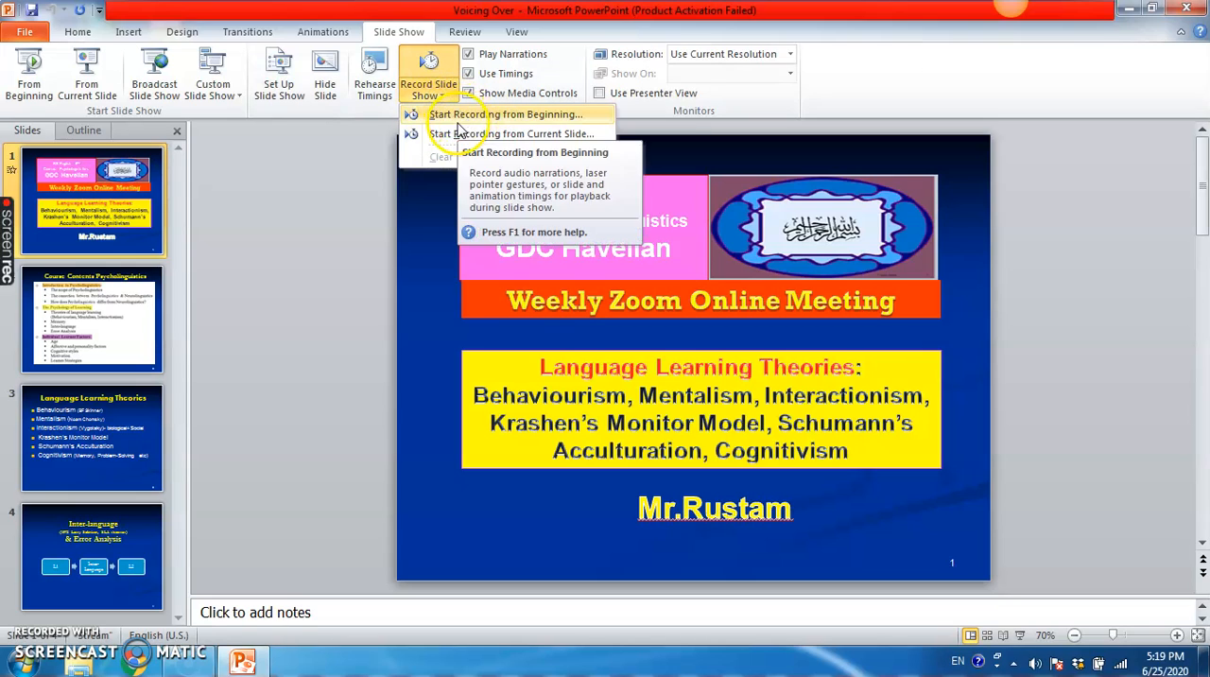
mouse_move(488, 133)
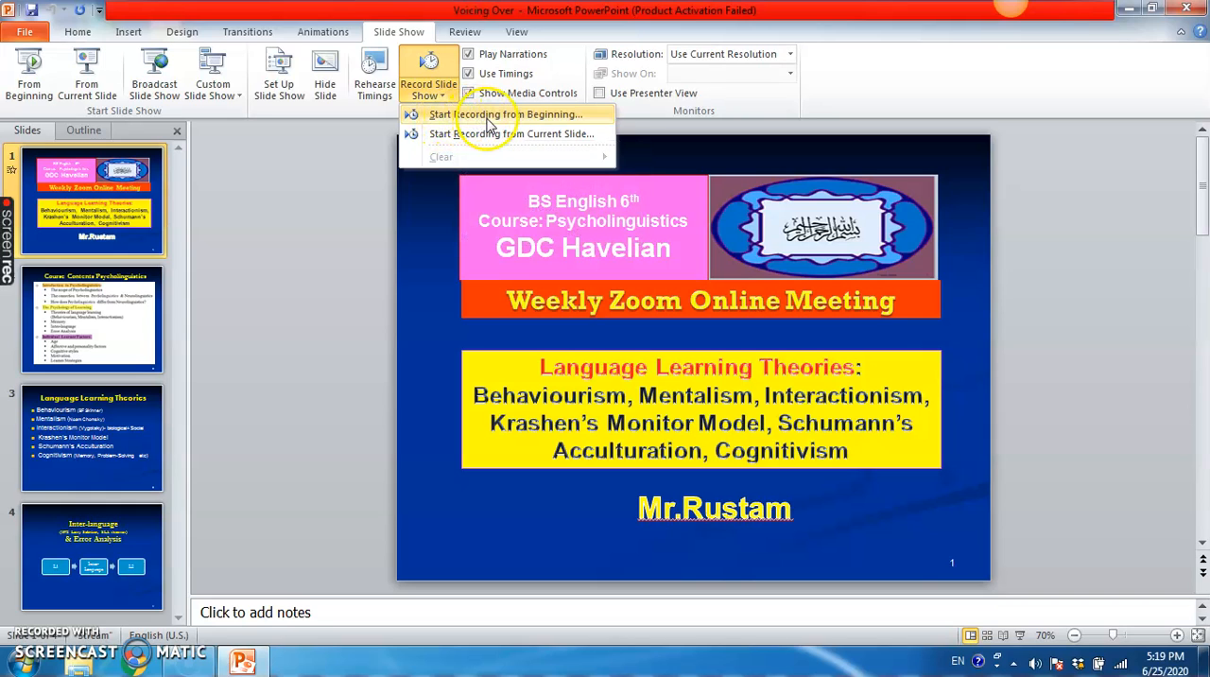
mouse_move(450, 132)
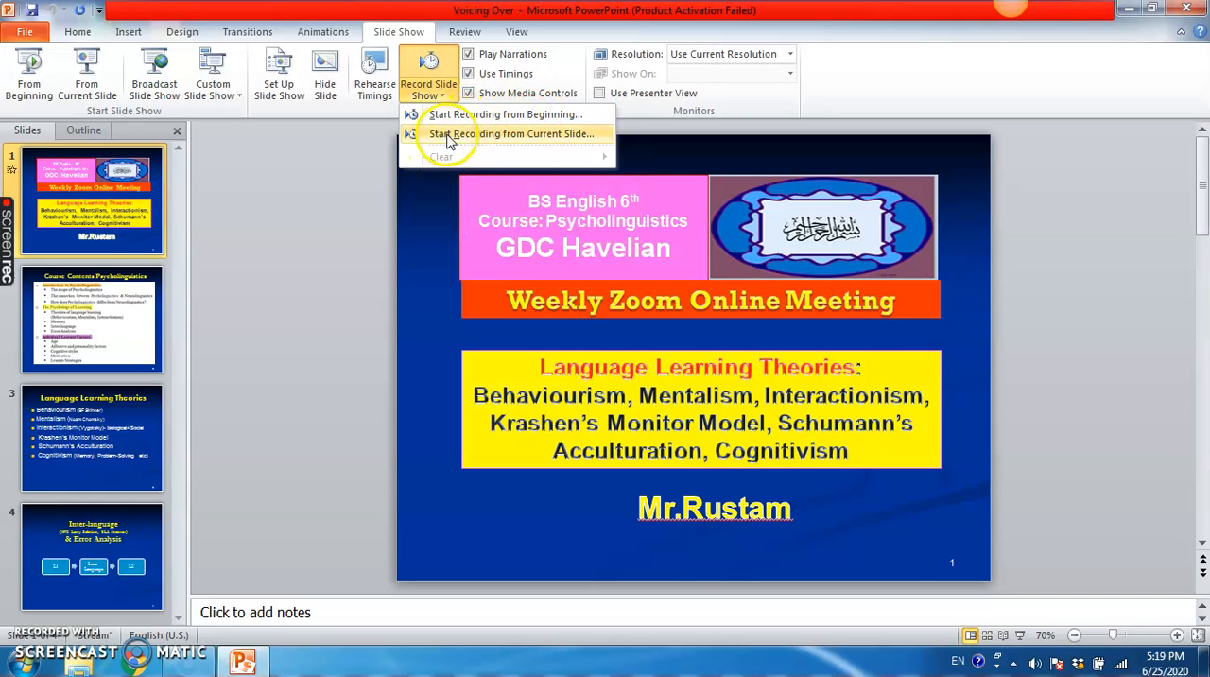
mouse_move(558, 133)
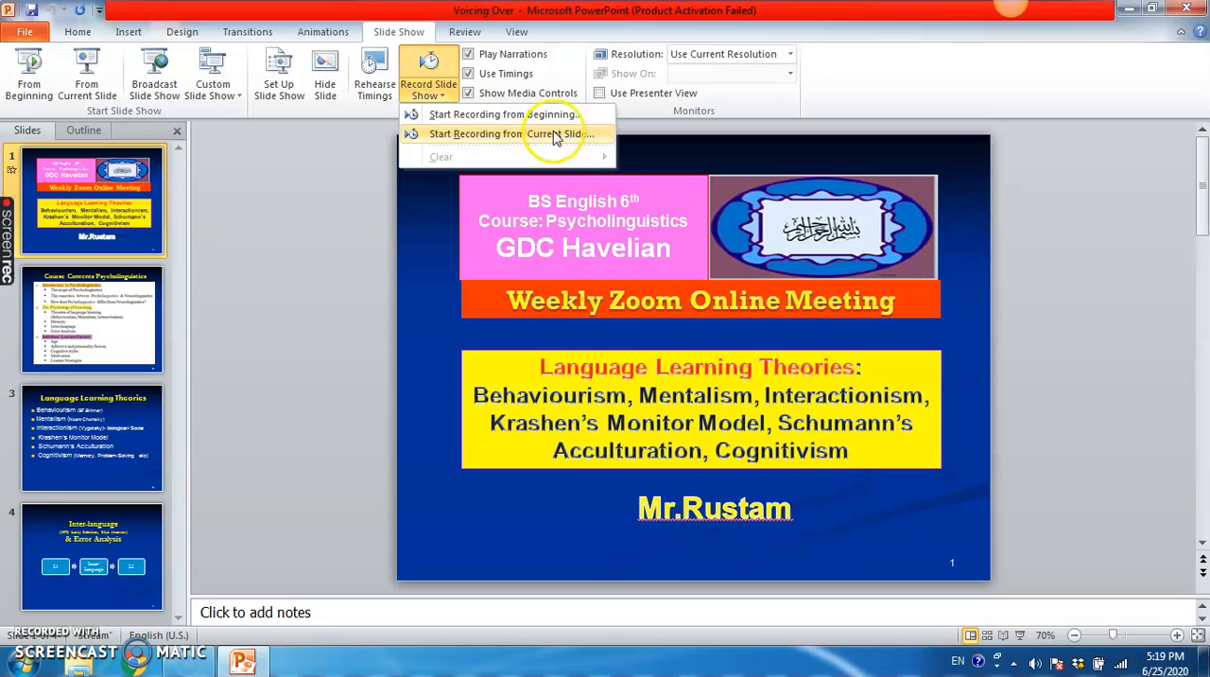
mouse_move(495, 114)
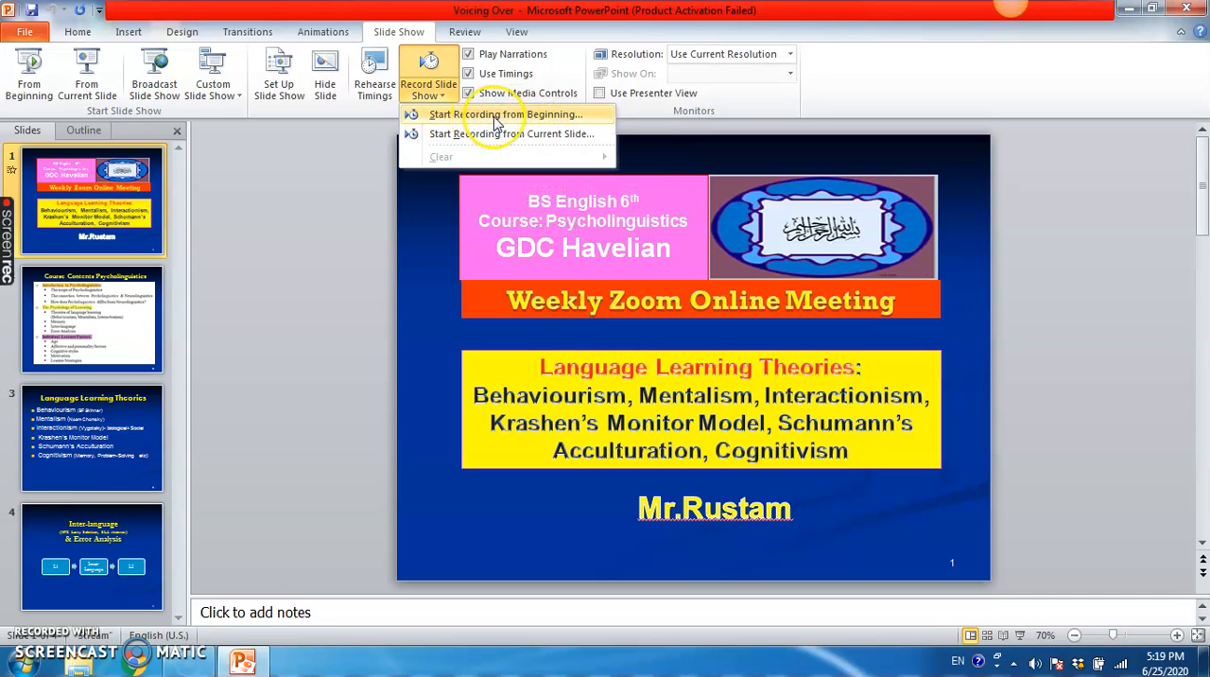
click(506, 114)
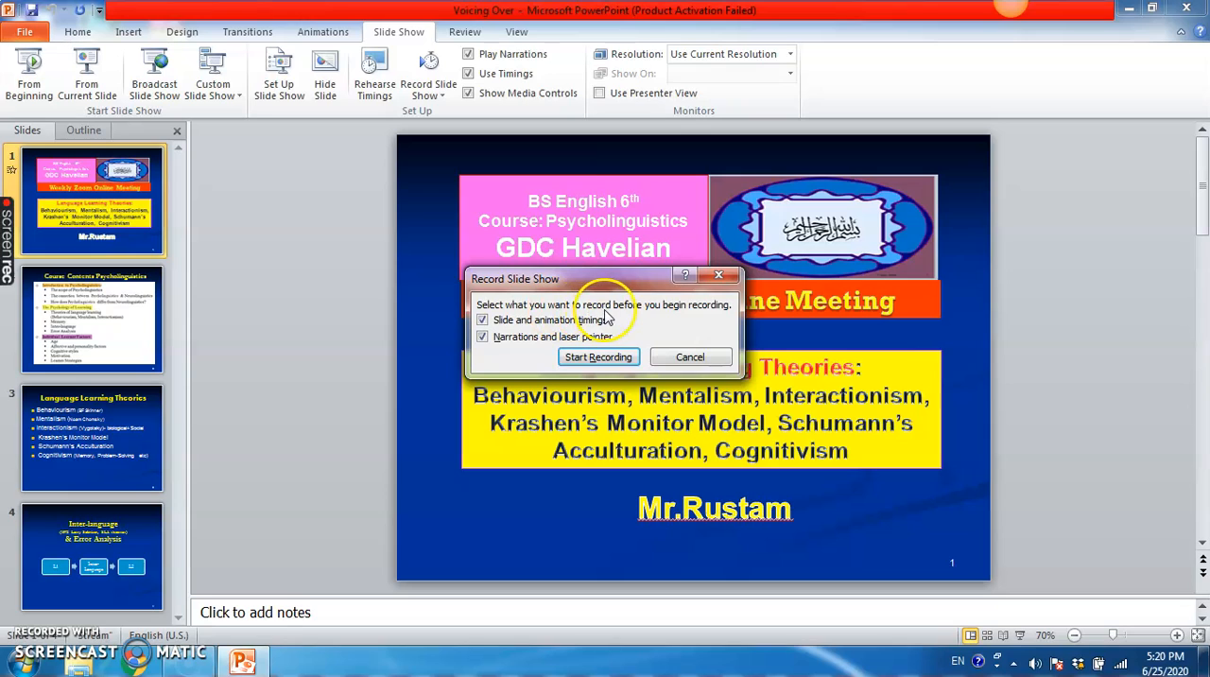
mouse_move(703, 314)
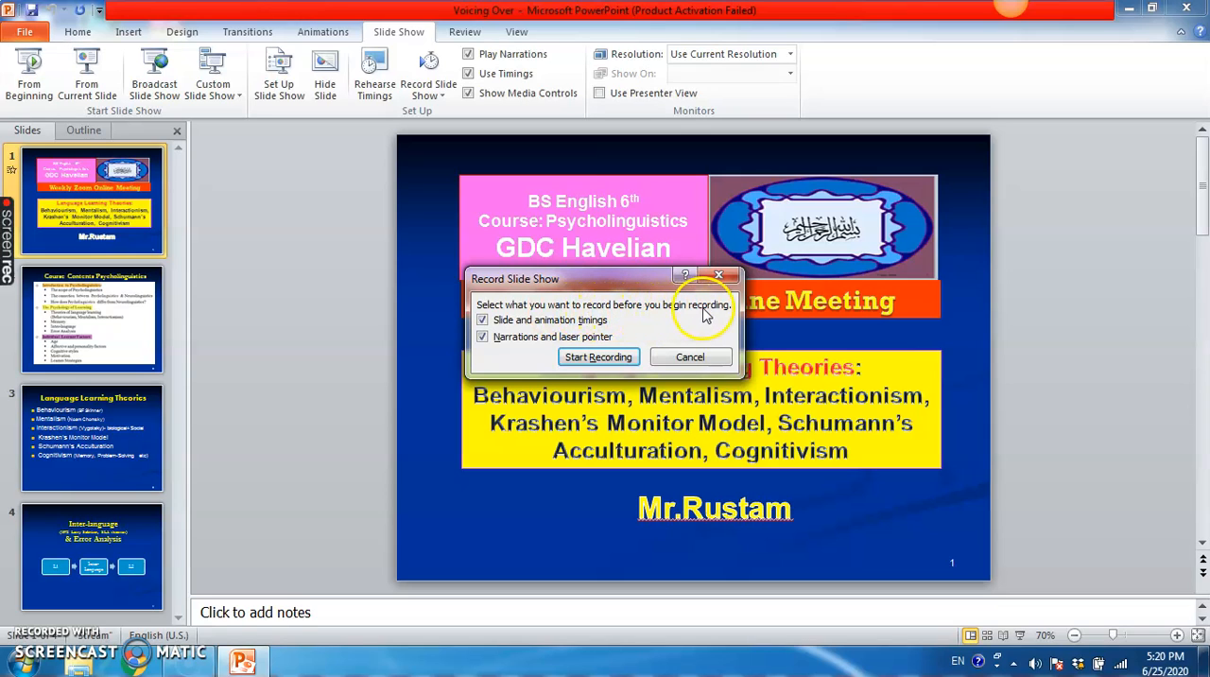
mouse_move(518, 363)
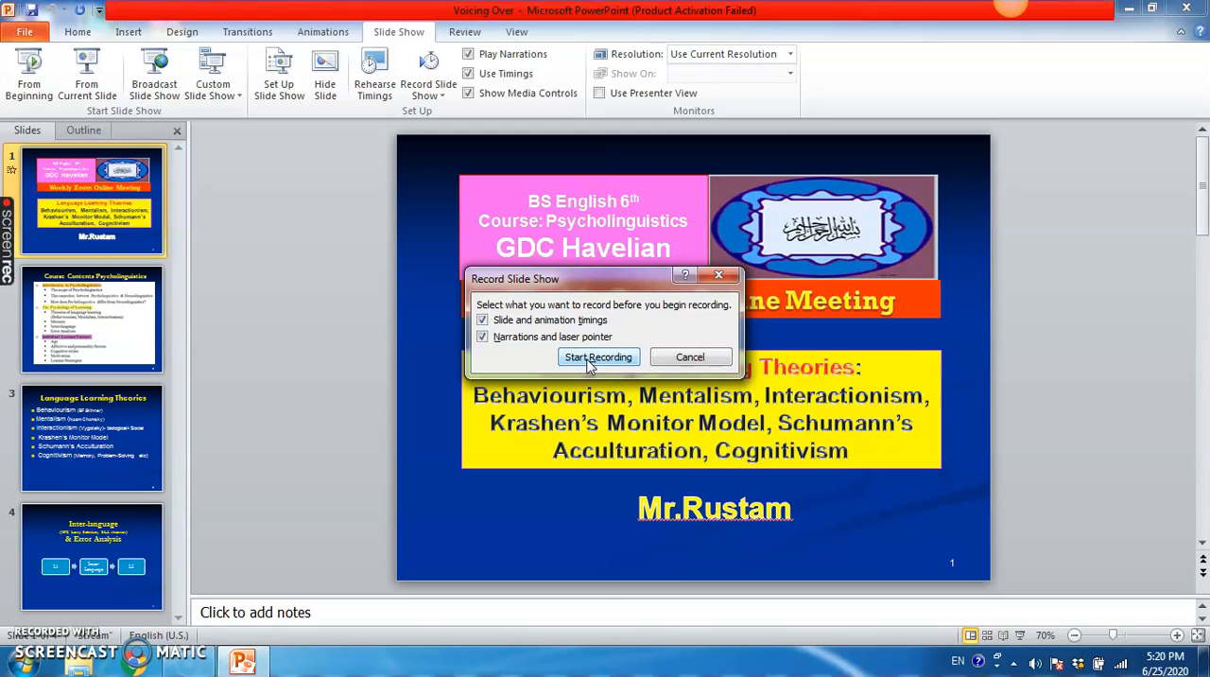
click(597, 355)
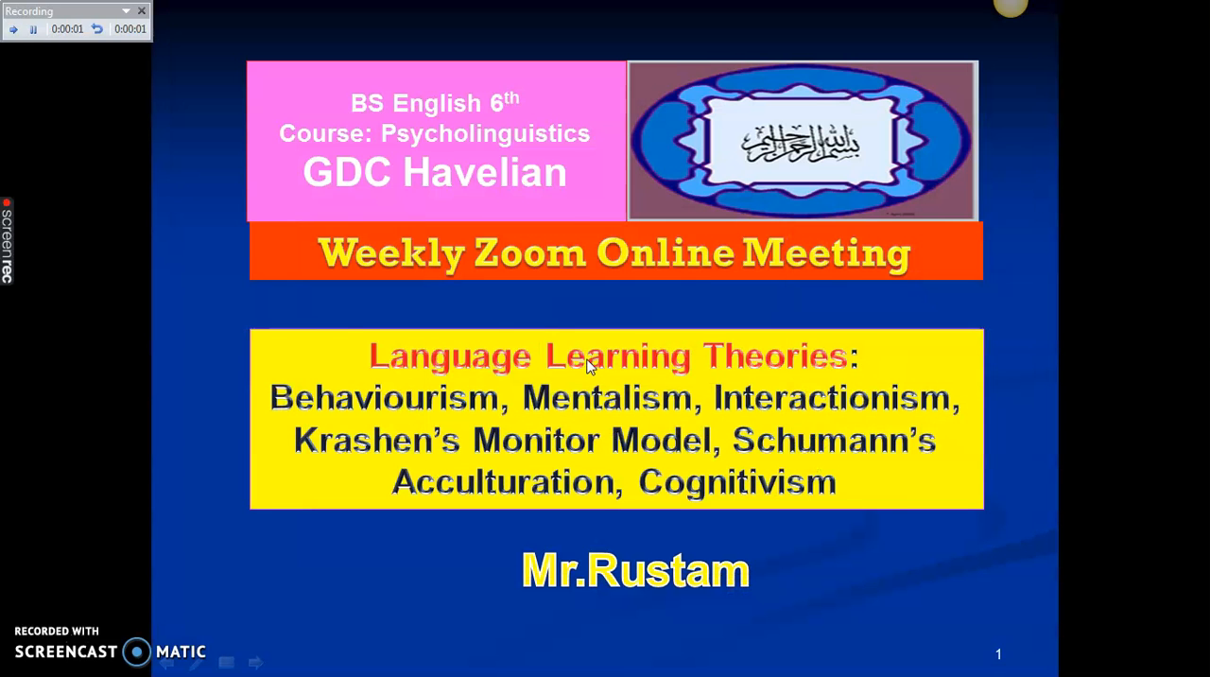
mouse_move(133, 142)
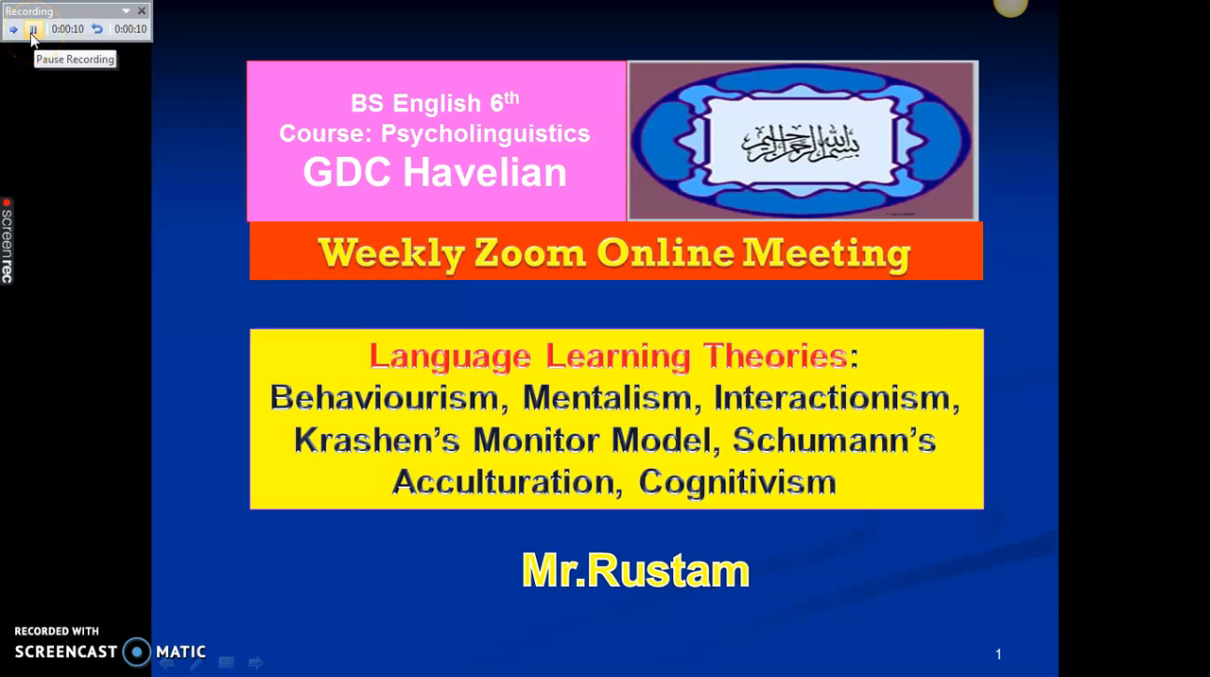
mouse_move(15, 34)
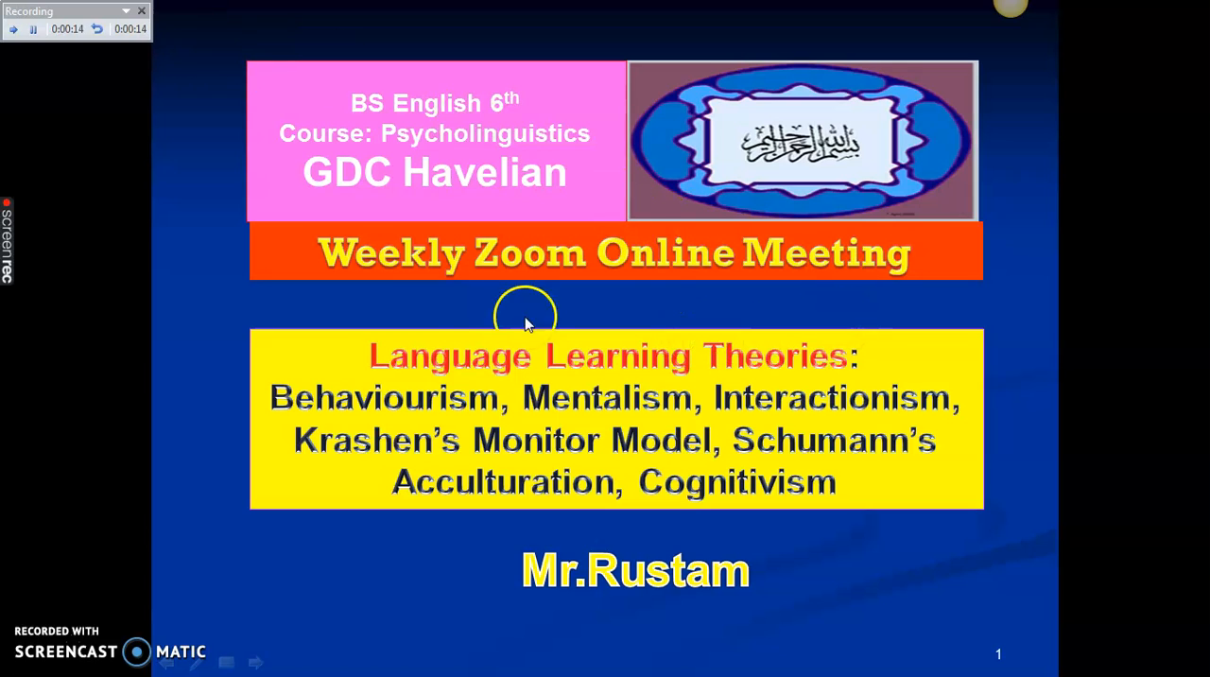
mouse_move(325, 274)
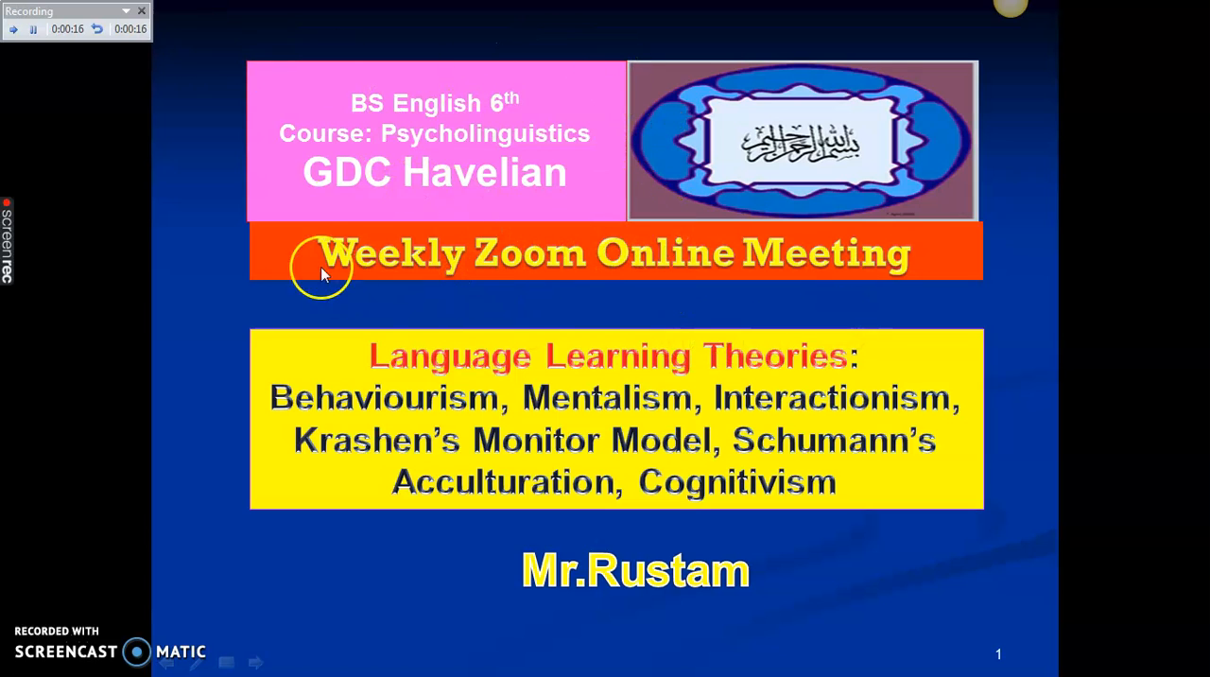
mouse_move(676, 368)
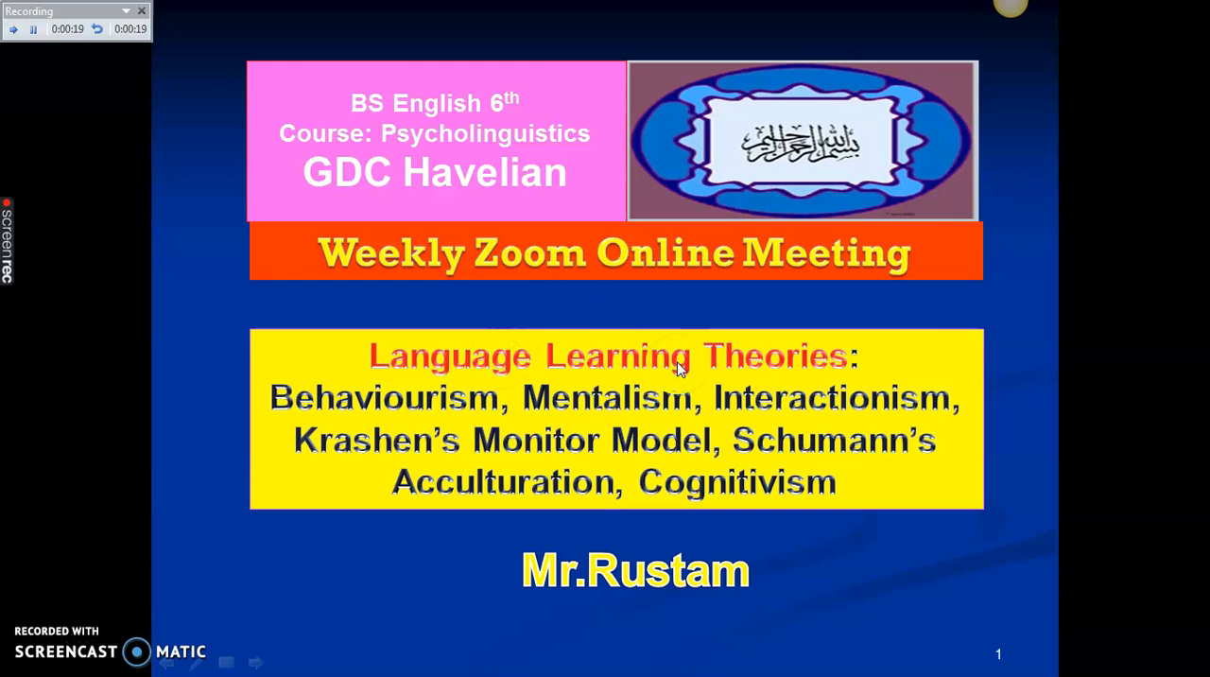
mouse_move(727, 408)
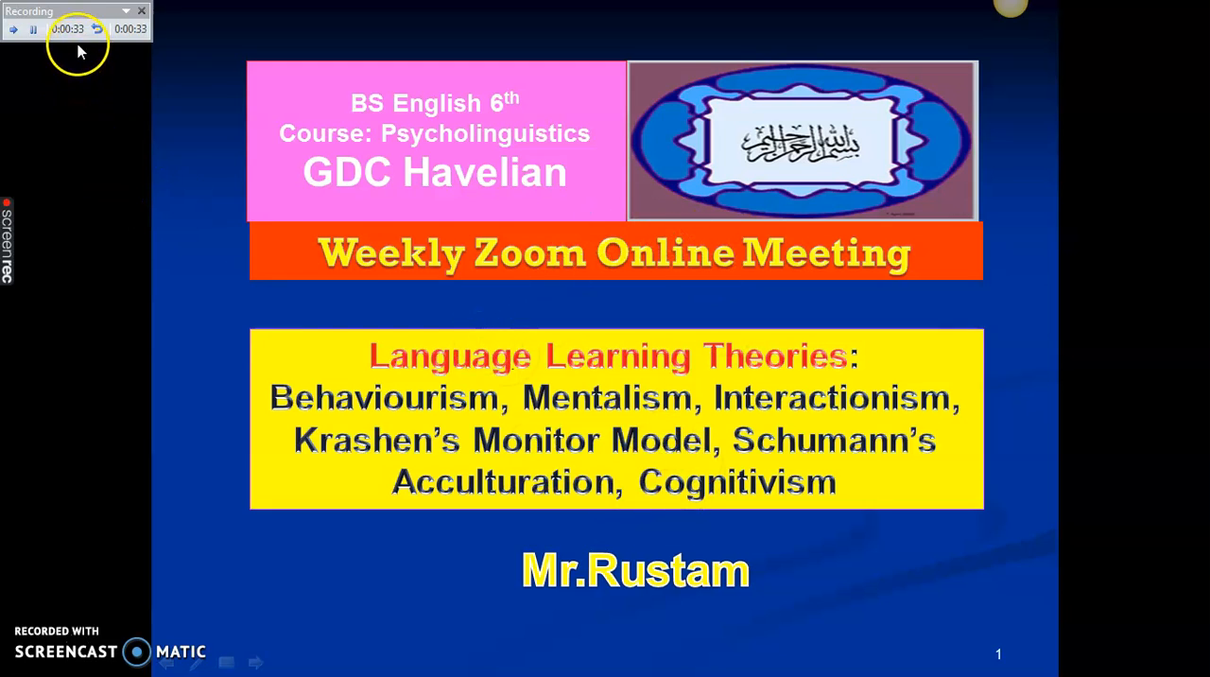
mouse_move(539, 336)
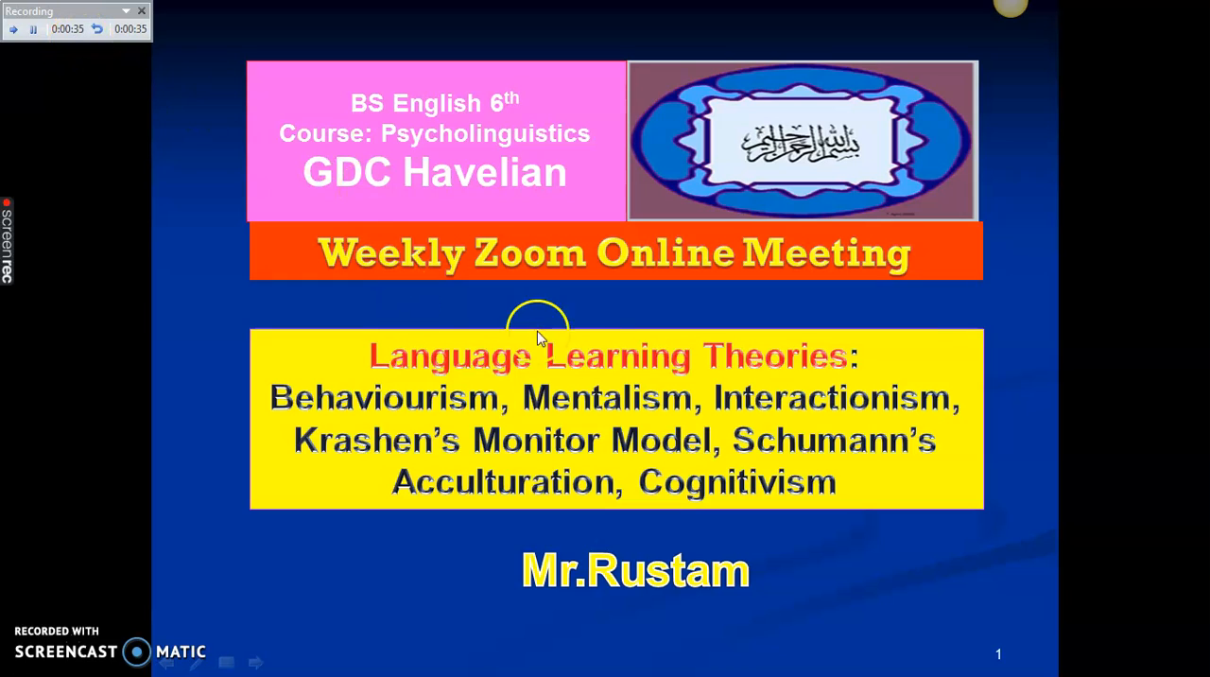
mouse_move(756, 457)
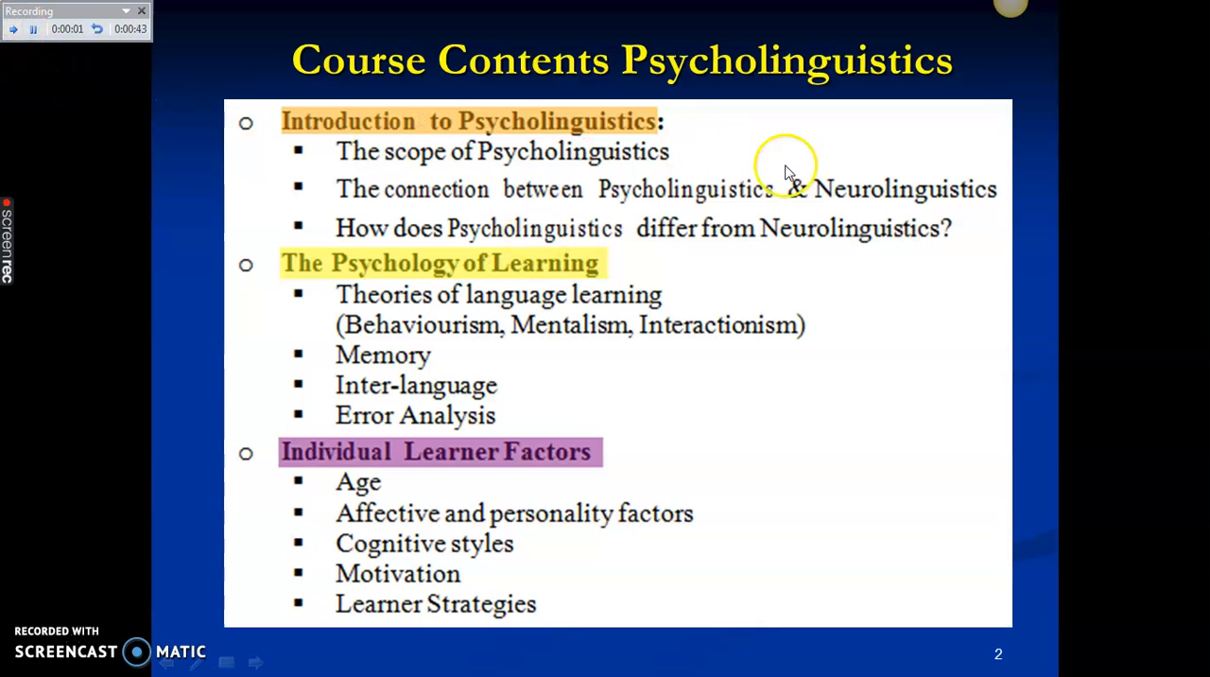
mouse_move(860, 431)
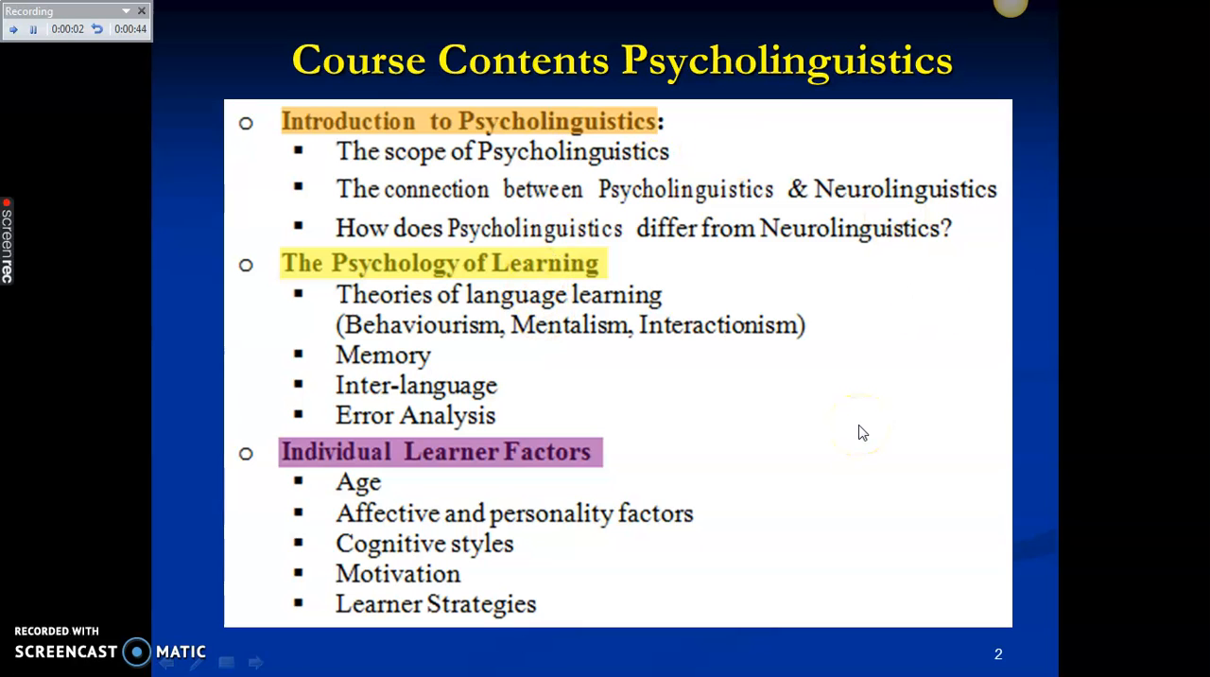
mouse_move(15, 68)
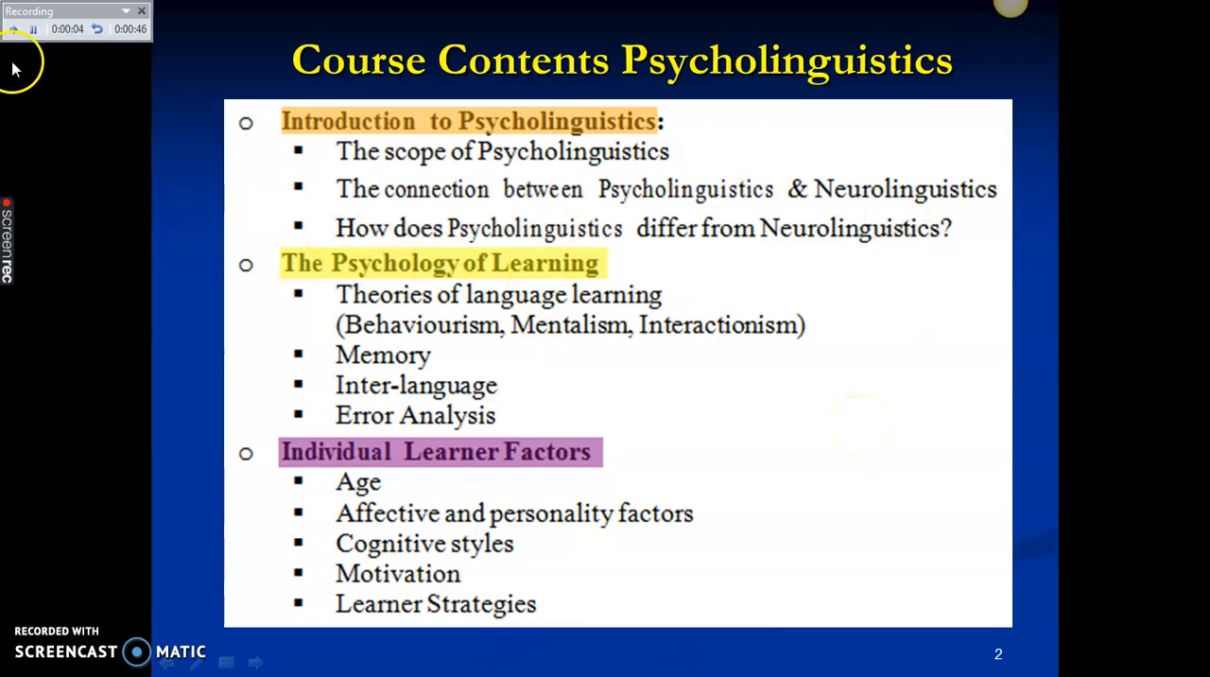
Advance the narrated recording to the next slide while speaking over it.
click(13, 28)
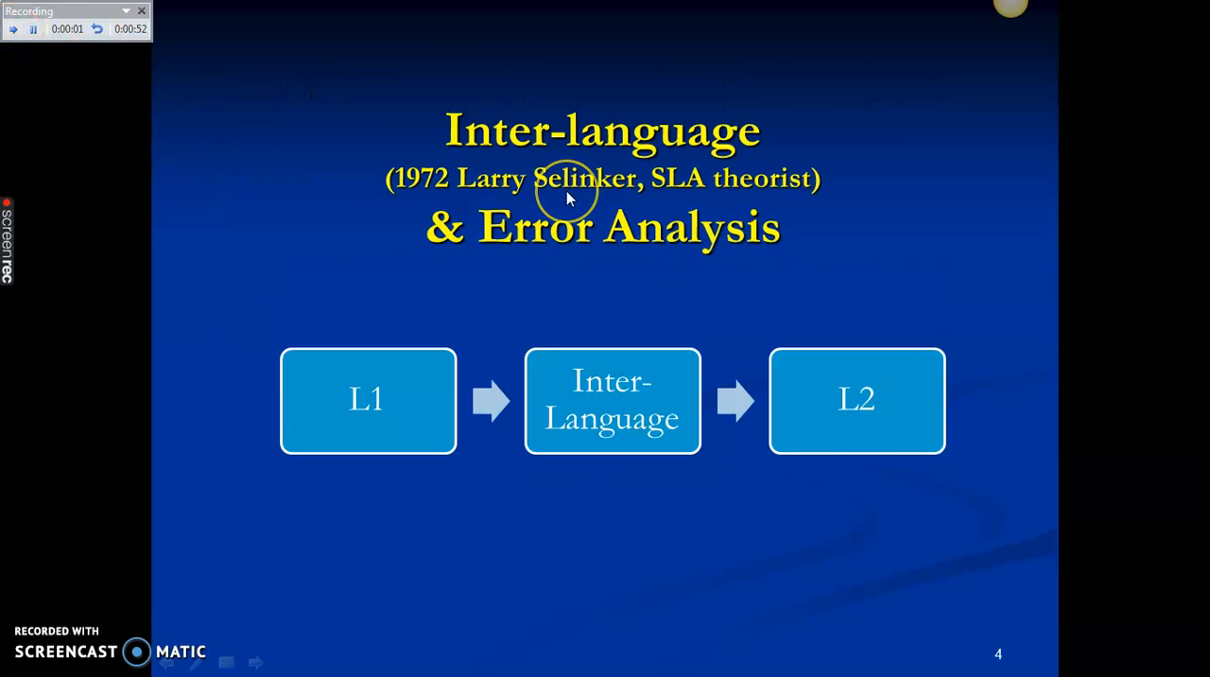
mouse_move(242, 121)
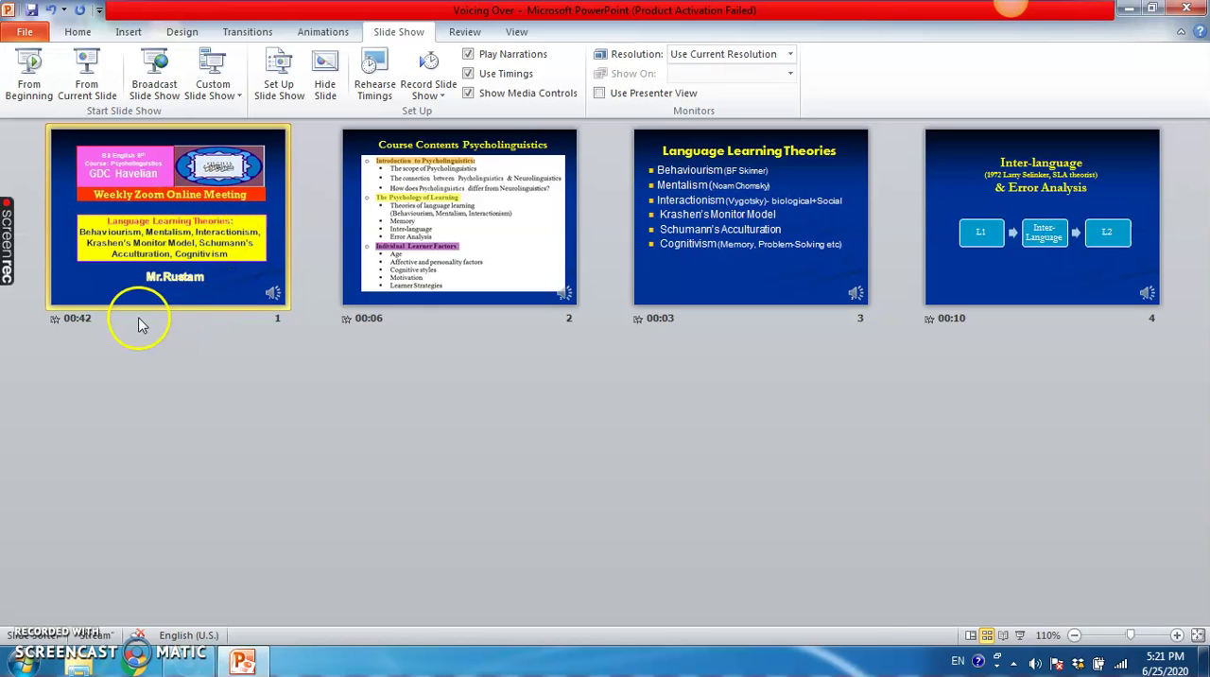
mouse_move(98, 336)
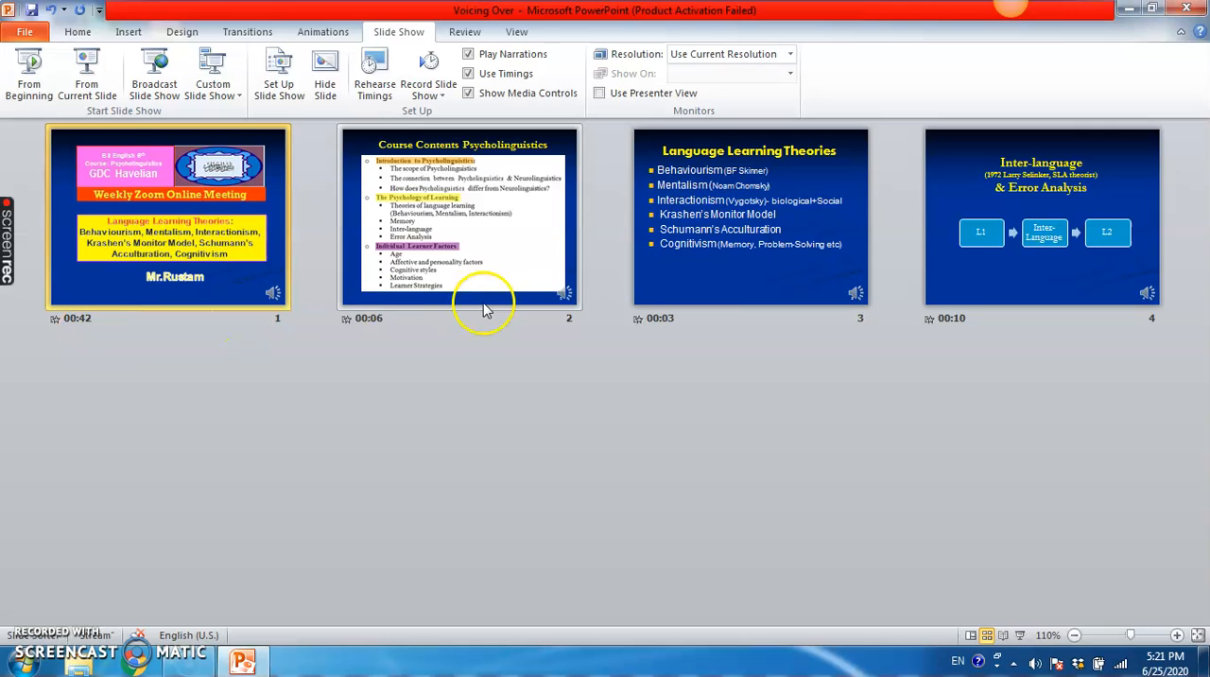
mouse_move(405, 344)
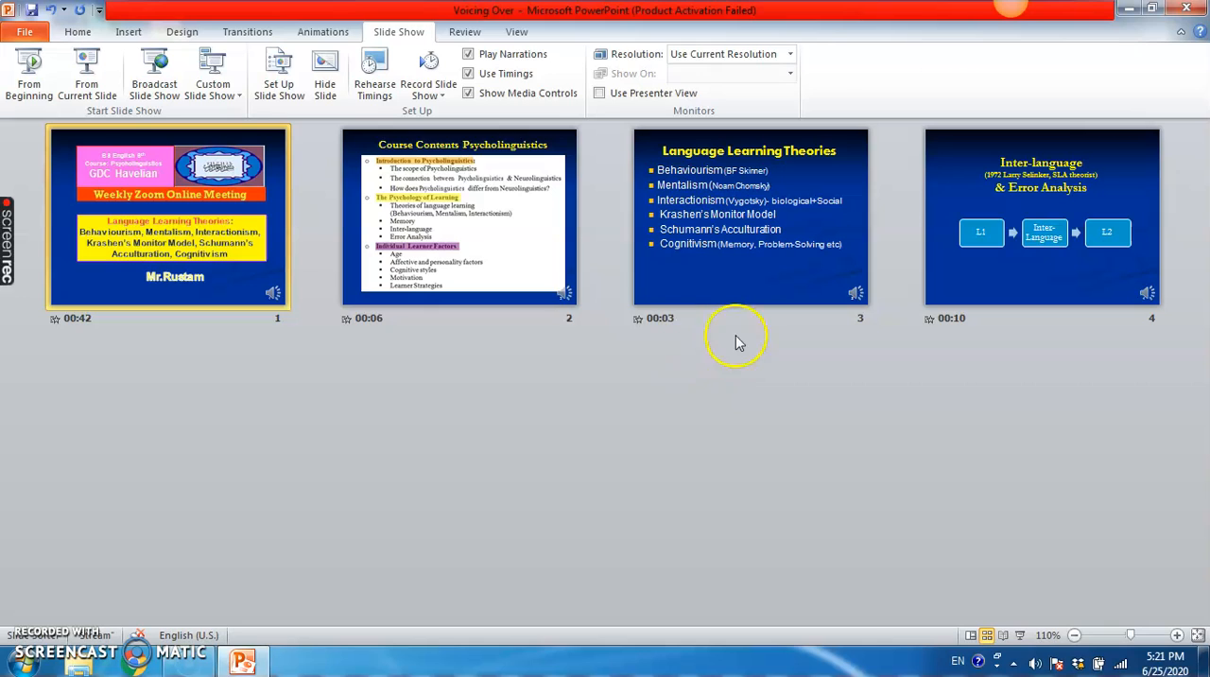
mouse_move(1024, 318)
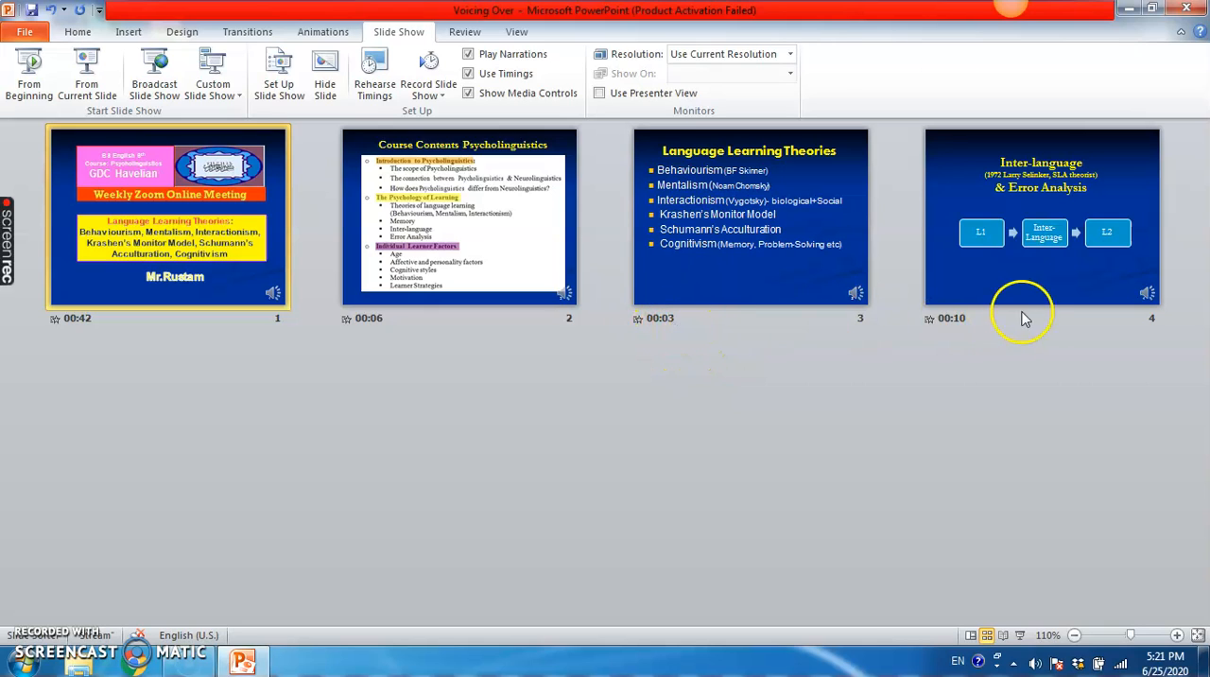
mouse_move(446, 347)
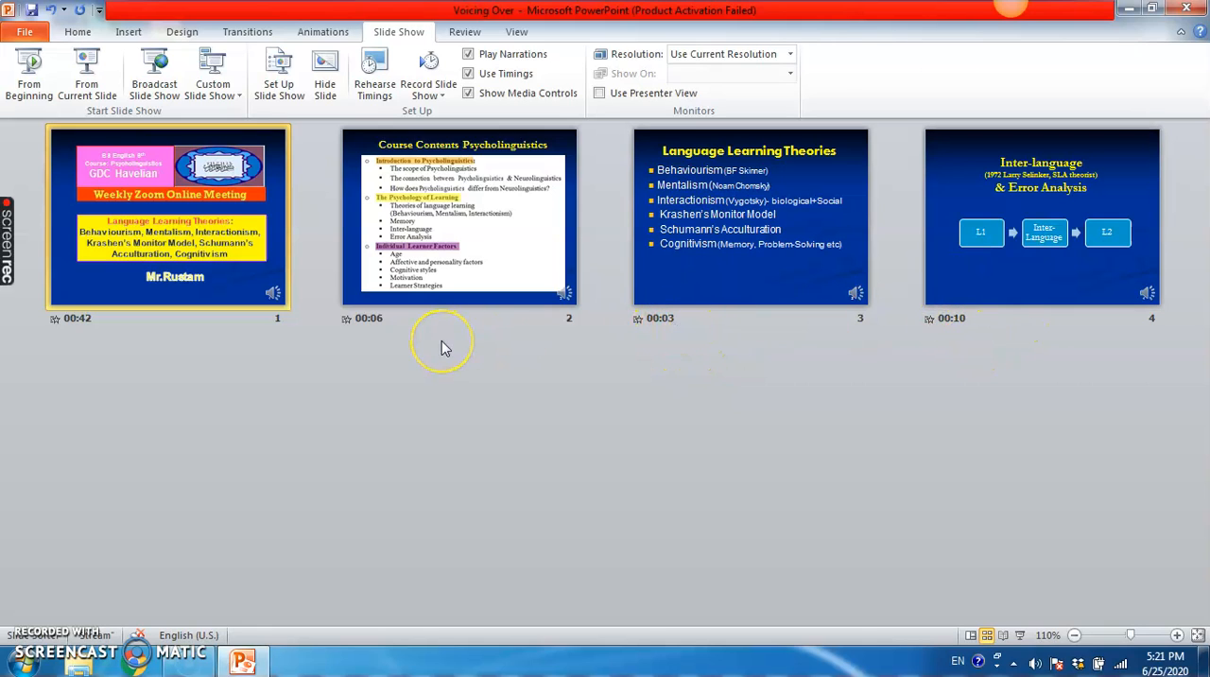
mouse_move(425, 387)
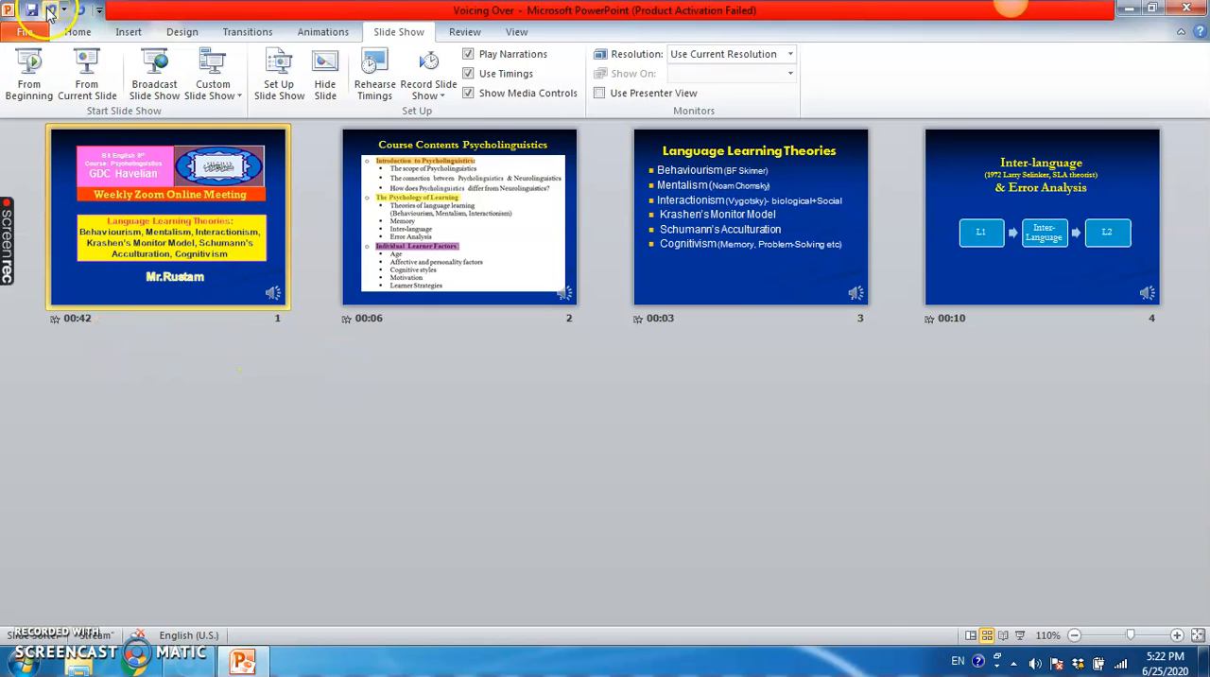
mouse_move(34, 10)
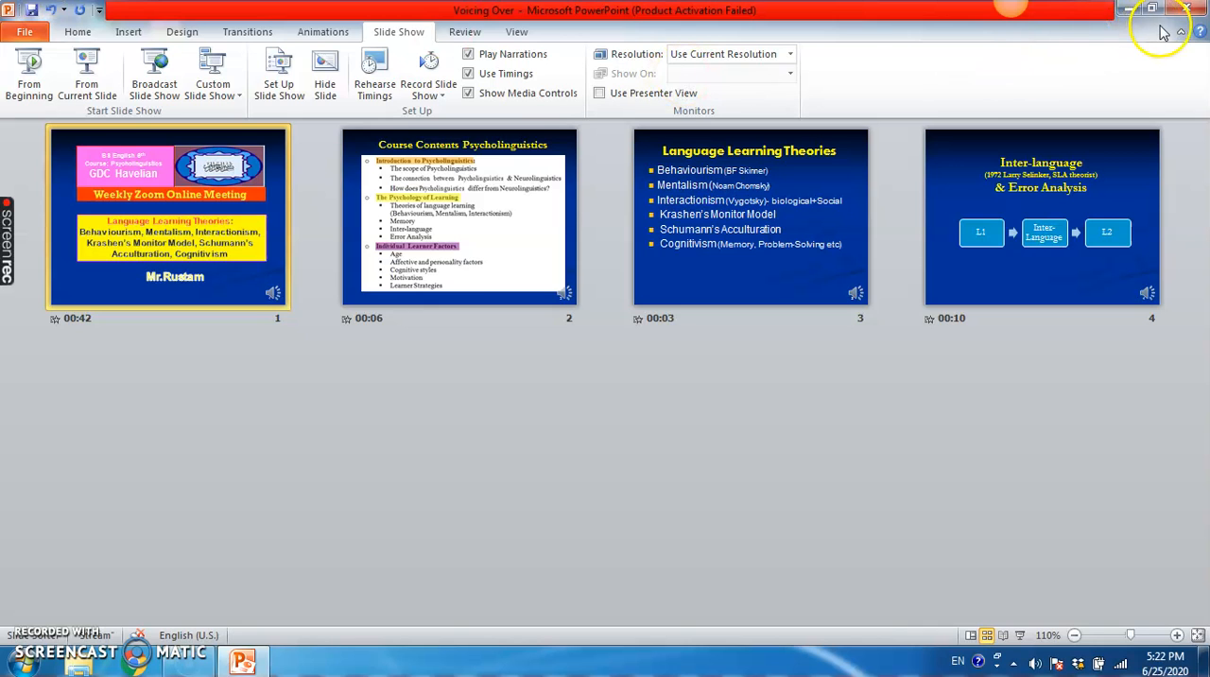
Close PowerPoint and move the Voicing Over icon into open space near the top of the desktop.
click(1151, 8)
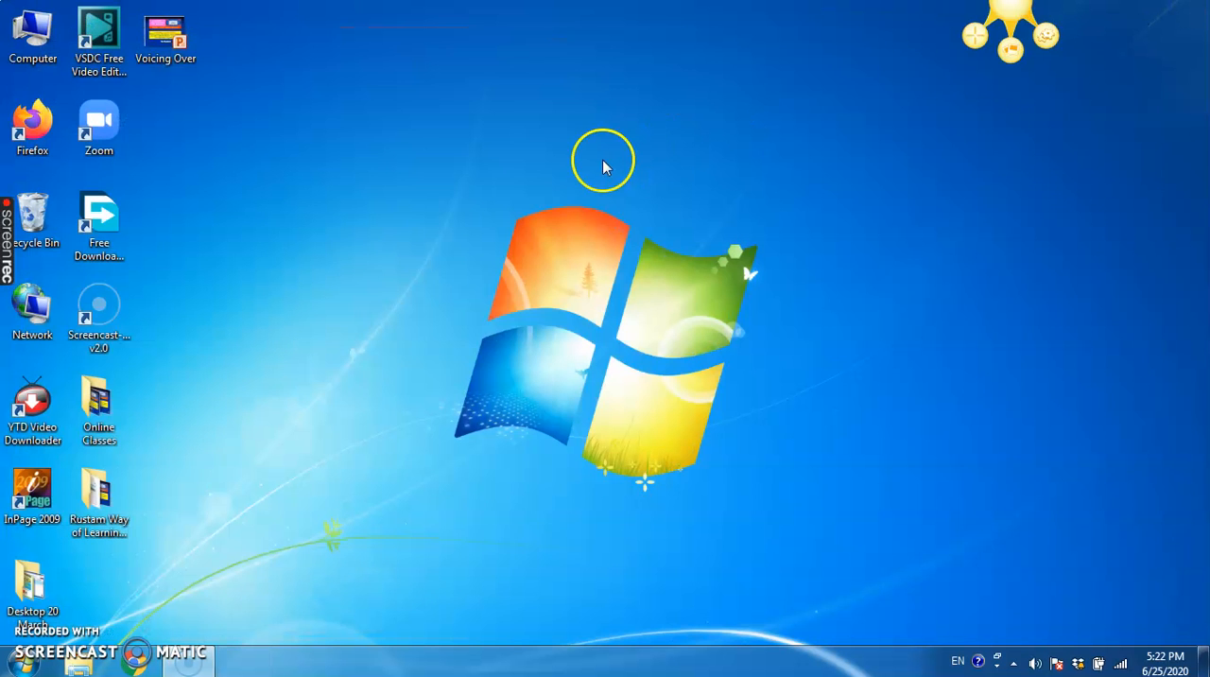
drag(166, 34, 329, 170)
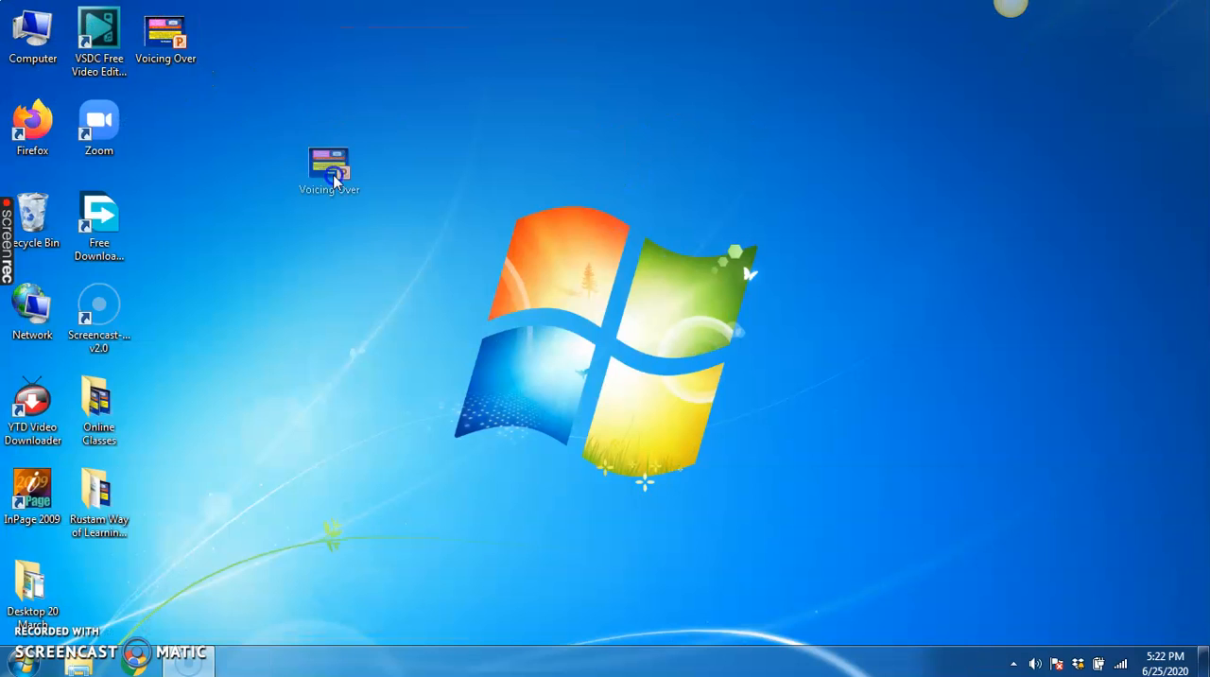
drag(329, 170, 299, 129)
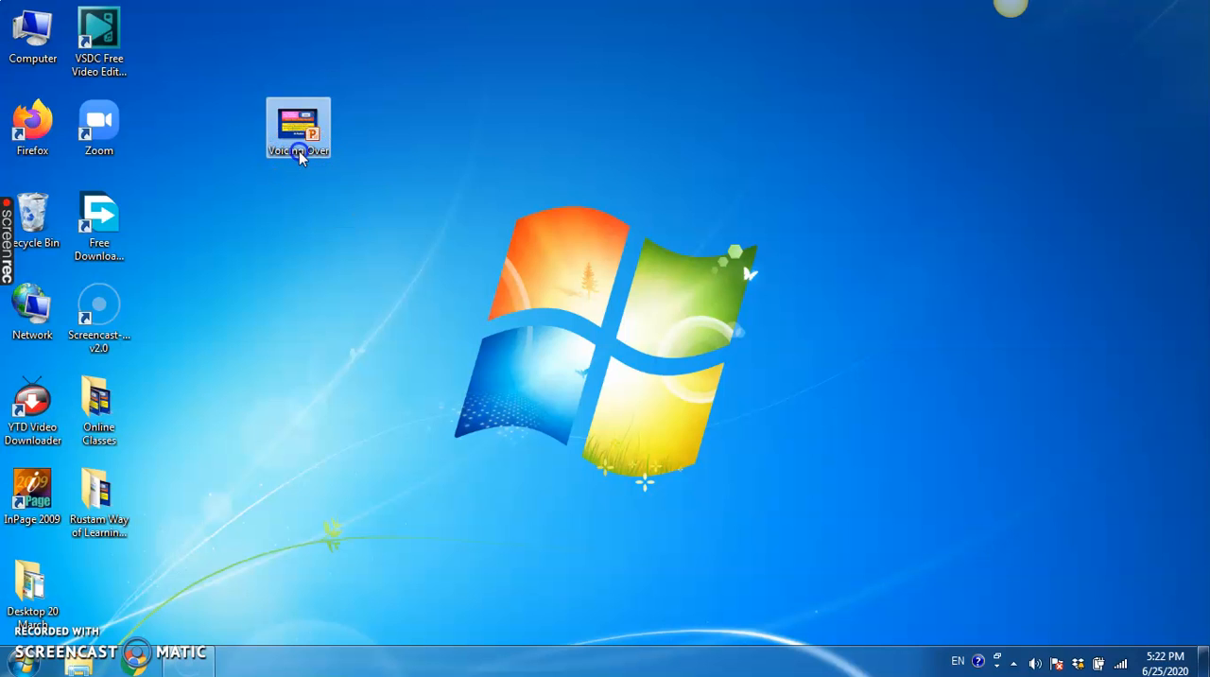
Reopen the Voicing Over presentation and dismiss the activation warning before playback.
double_click(298, 129)
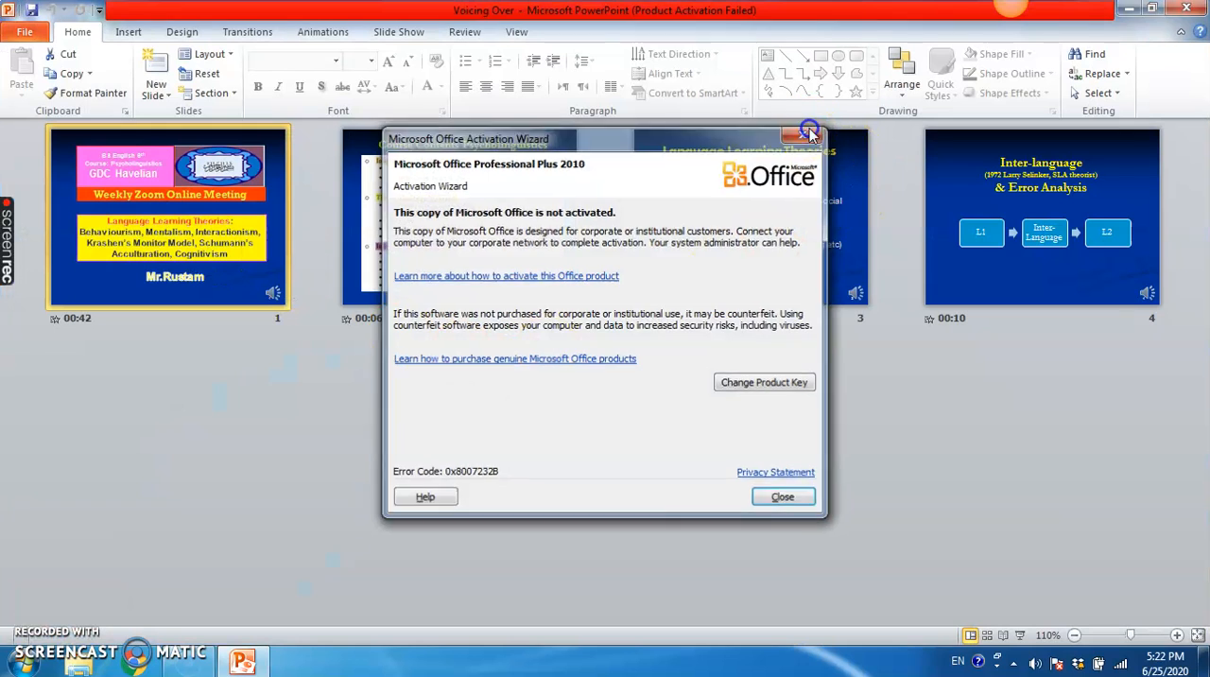
click(783, 495)
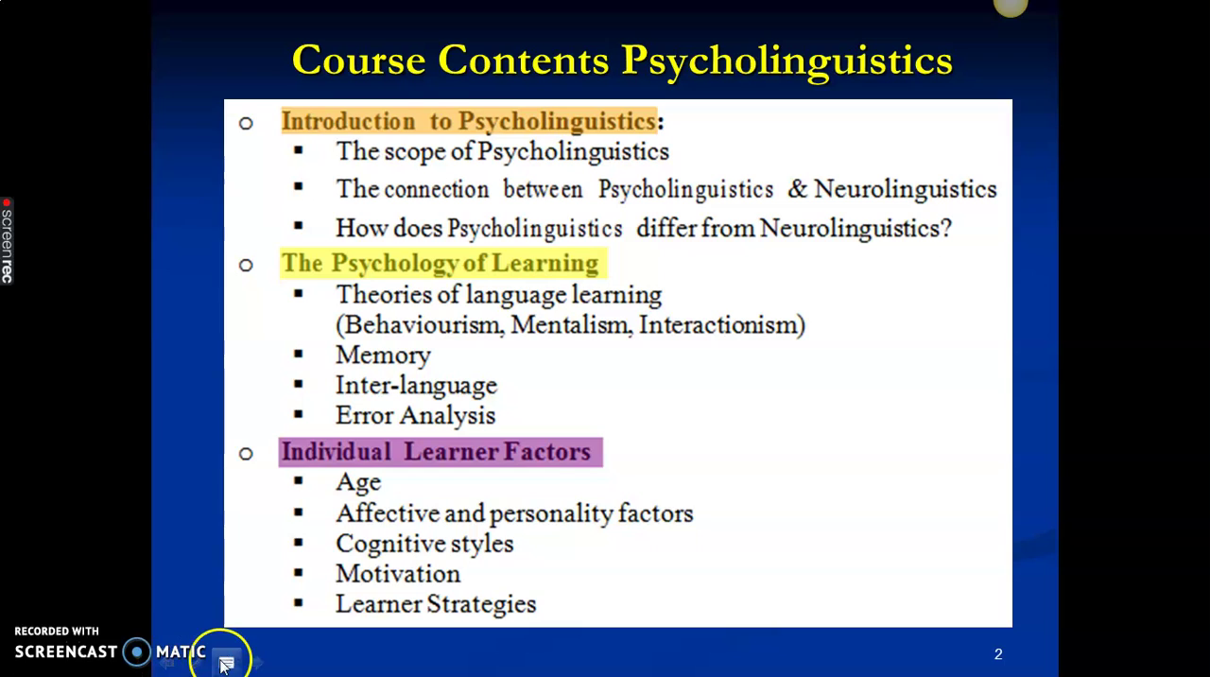
End the slide show playback via the right-click menu's End Show.
right_click(225, 652)
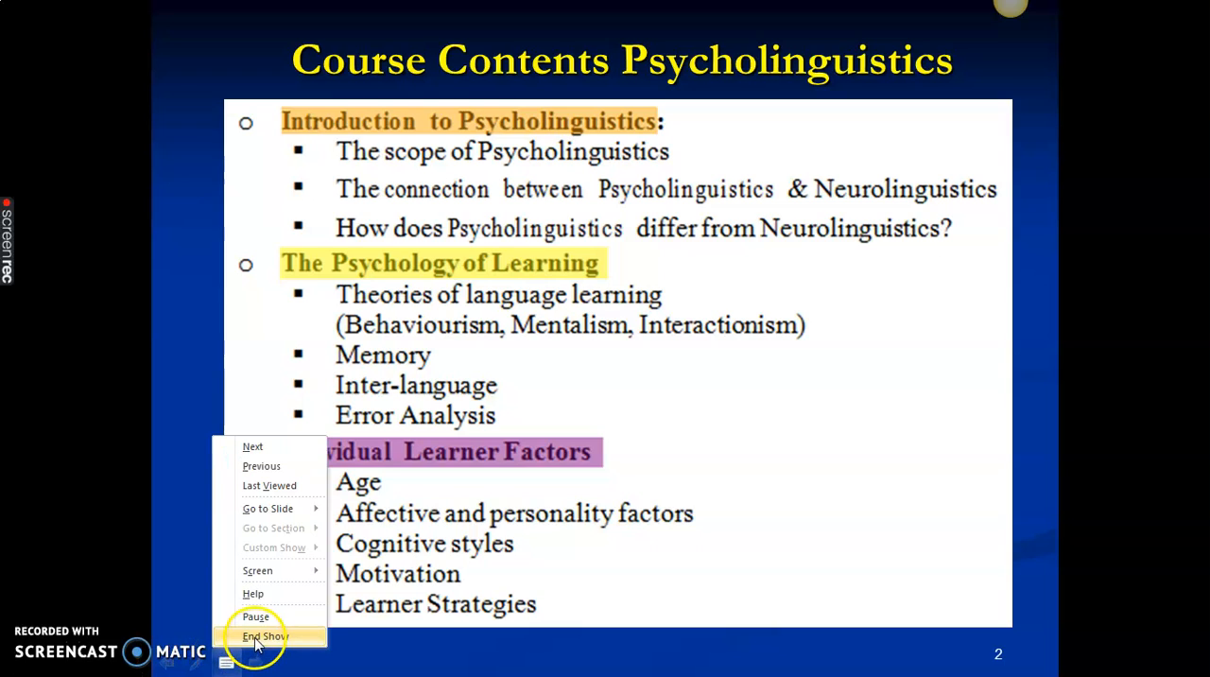
click(265, 635)
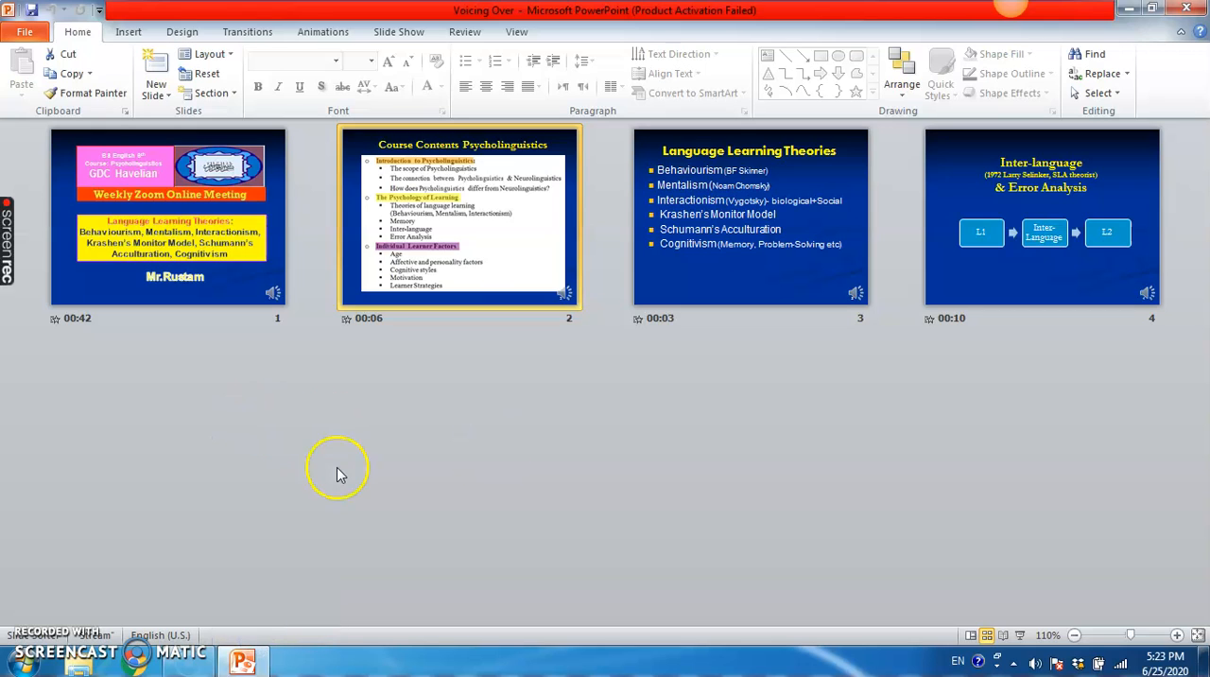
mouse_move(463, 397)
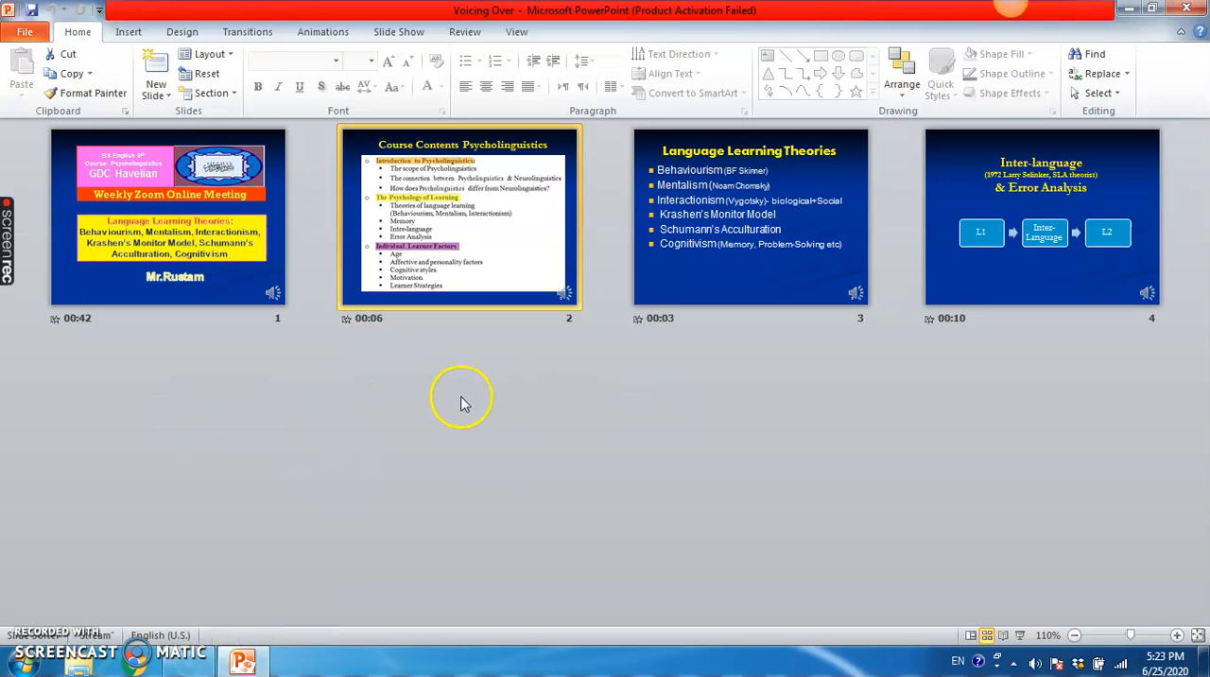
mouse_move(898, 397)
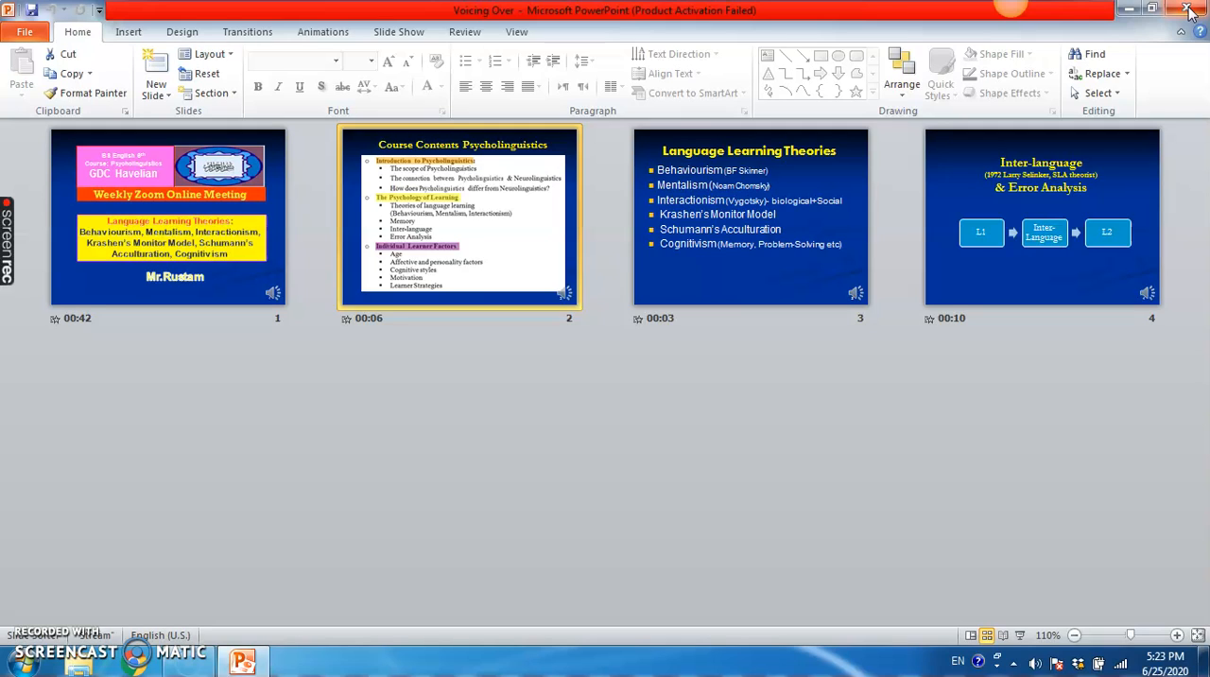
Close PowerPoint and reopen the Voicing Over file from its desktop icon.
click(1191, 11)
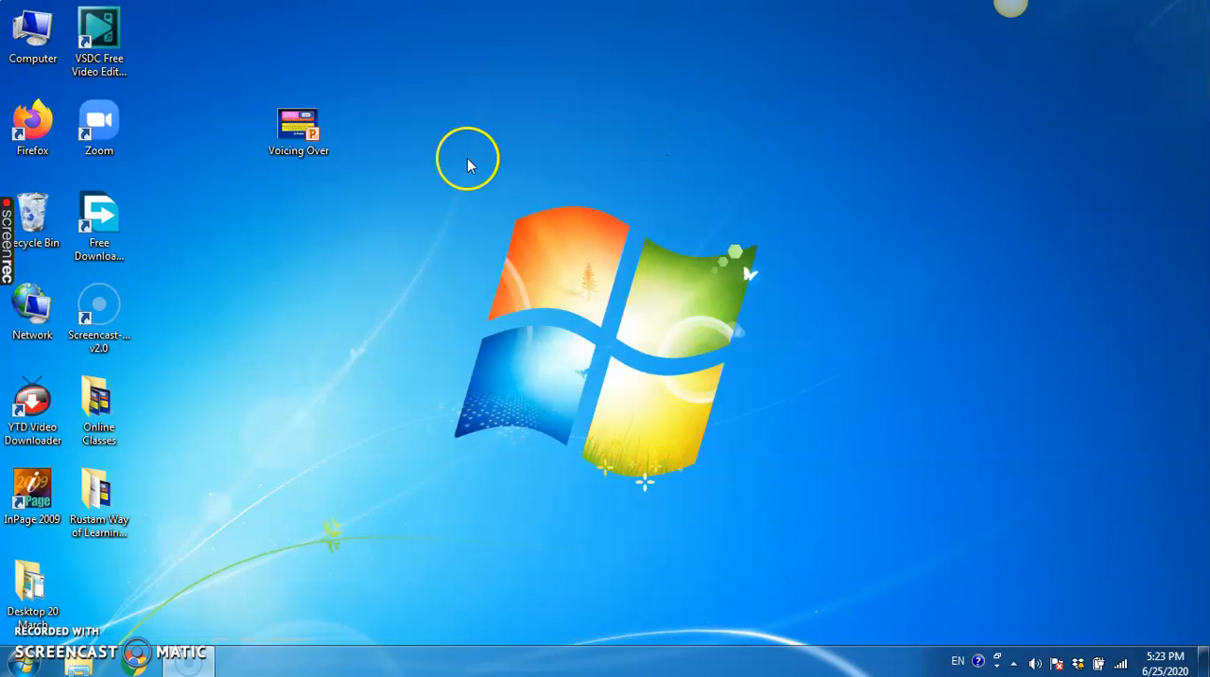
mouse_move(424, 416)
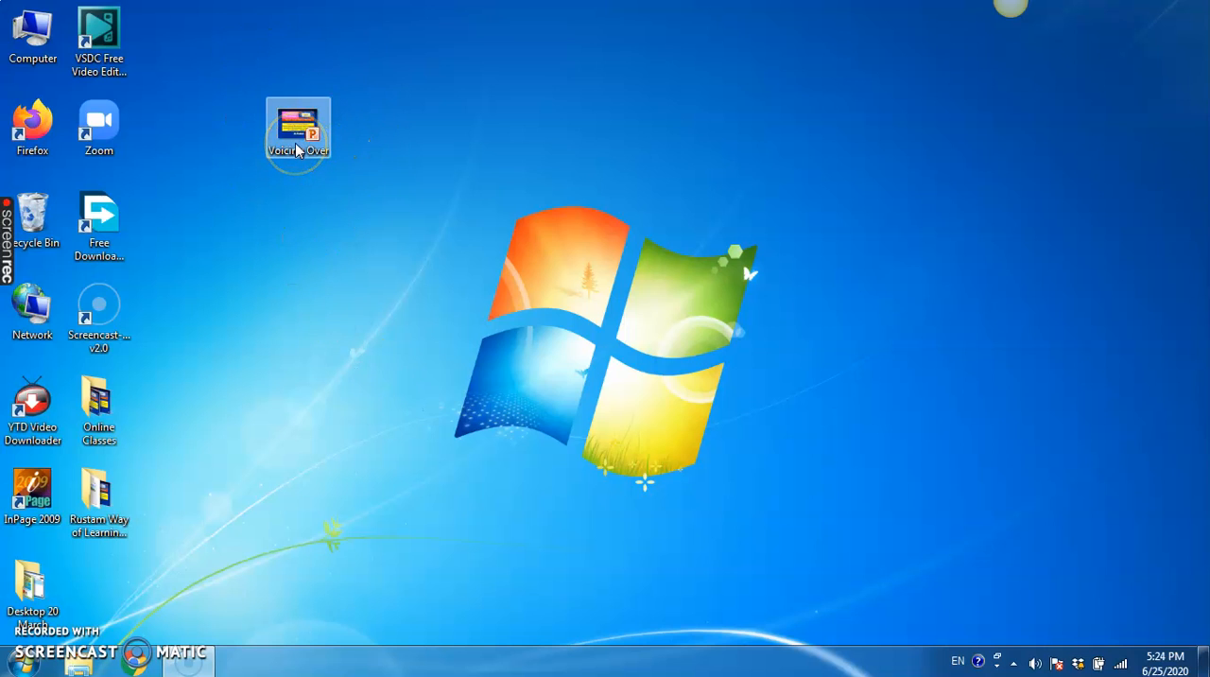
double_click(299, 128)
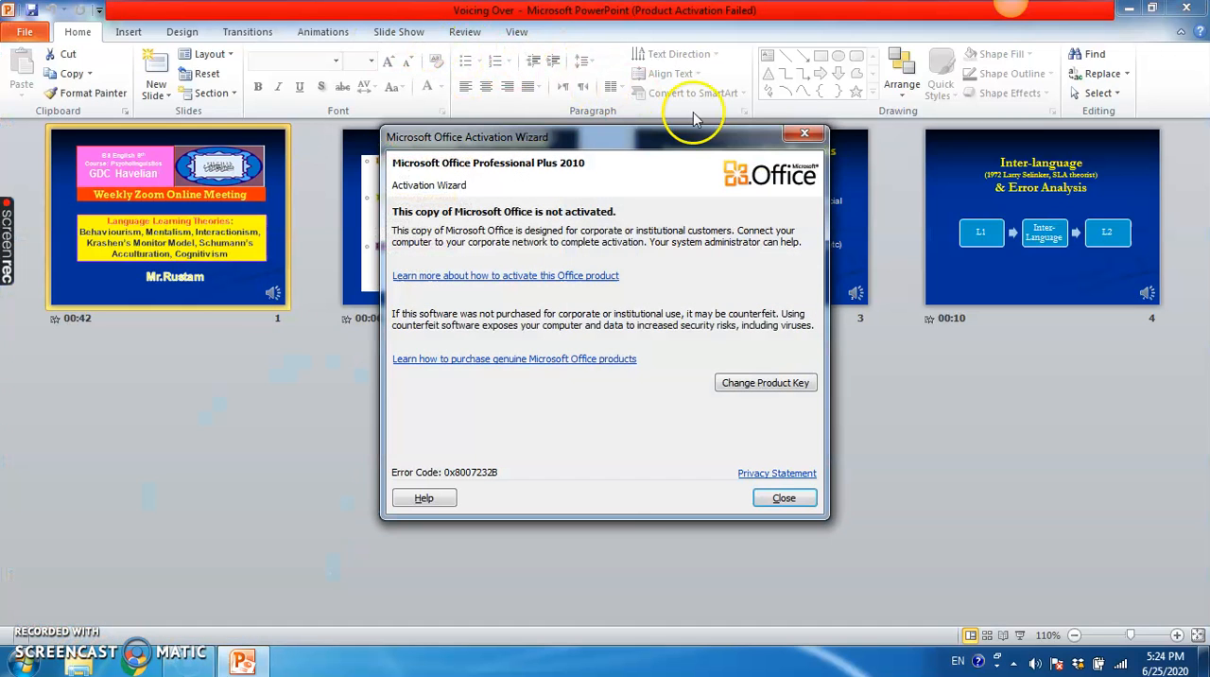
Dismiss the activation notice and start a fresh Record Slide Show from the first slide.
click(782, 497)
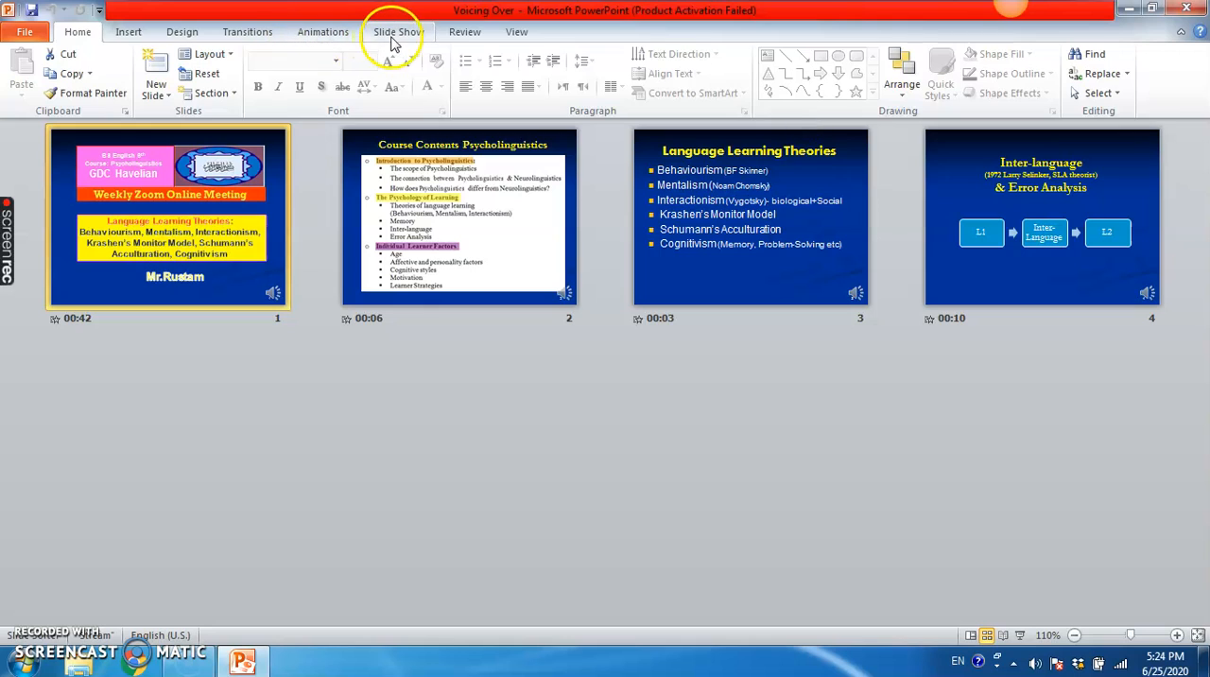
click(397, 30)
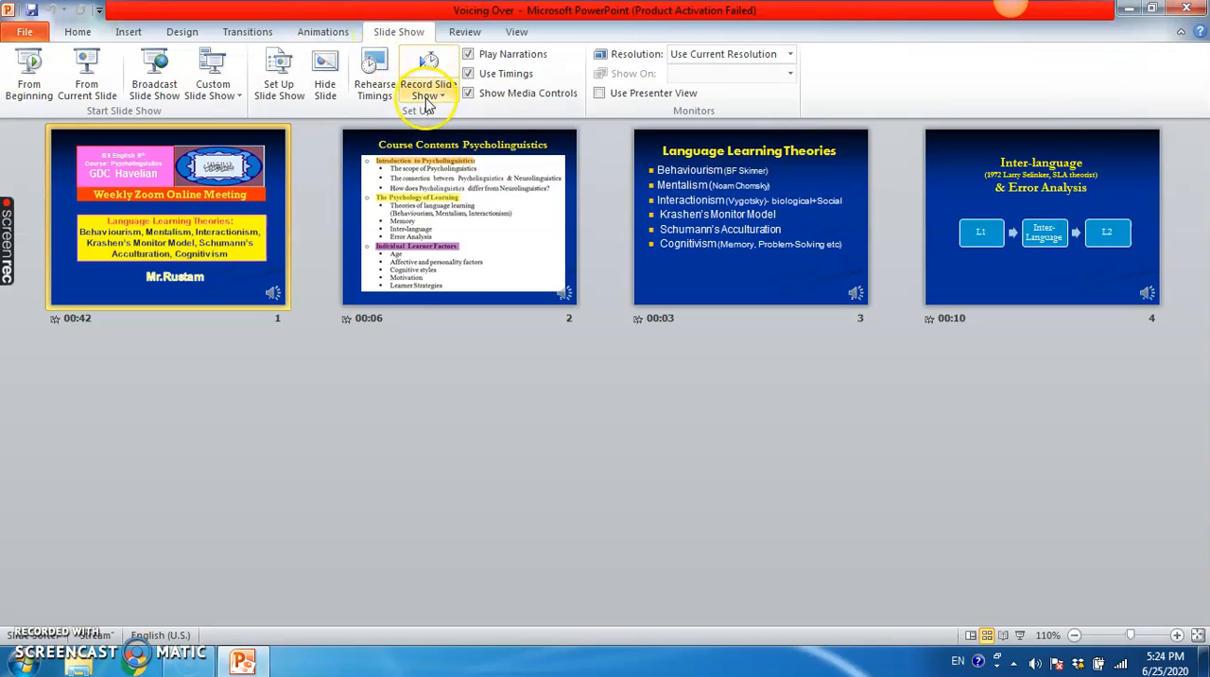
click(427, 90)
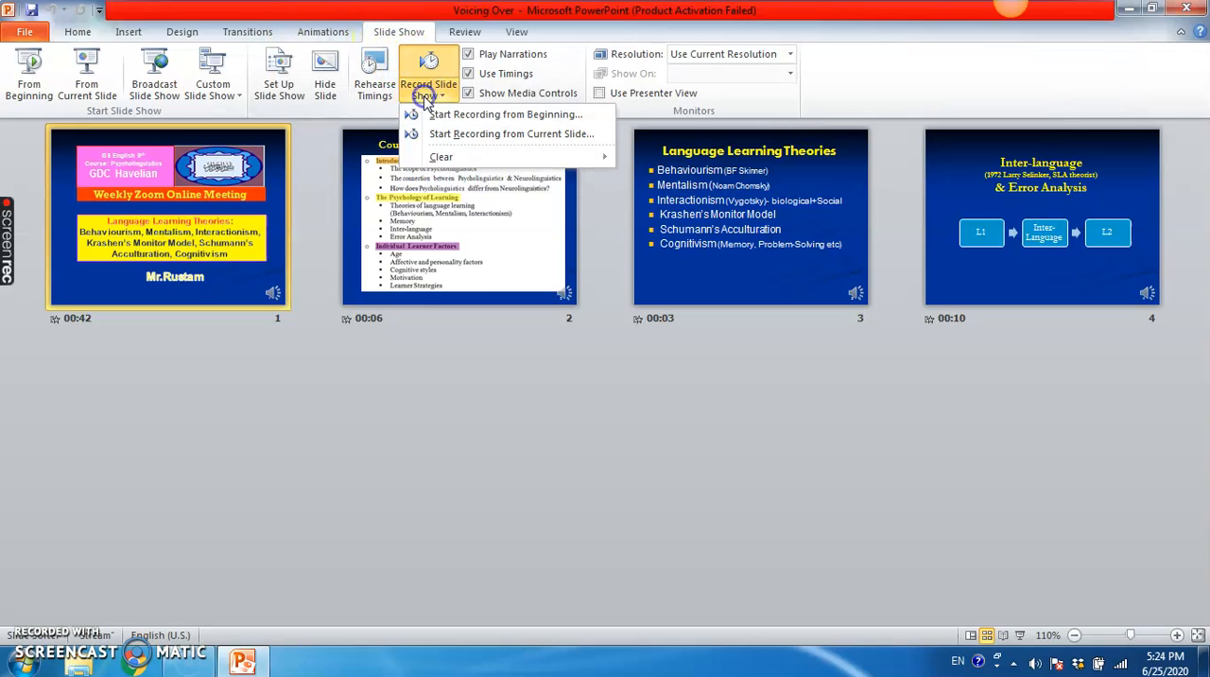
mouse_move(506, 113)
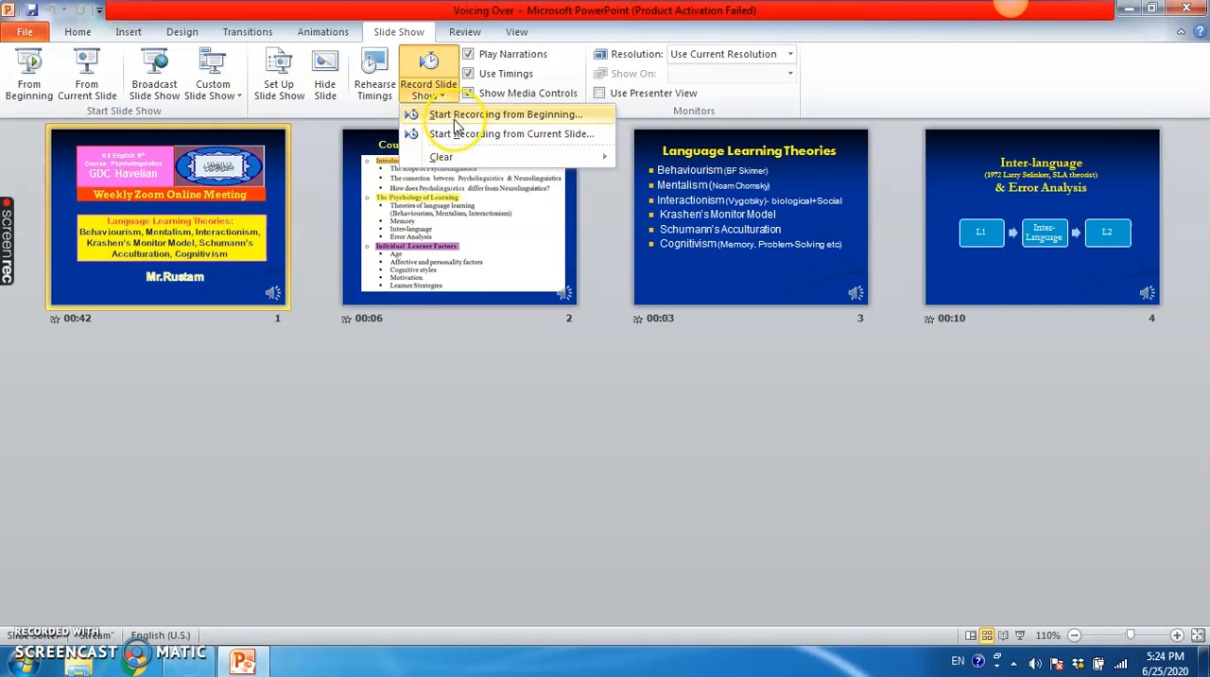
click(507, 113)
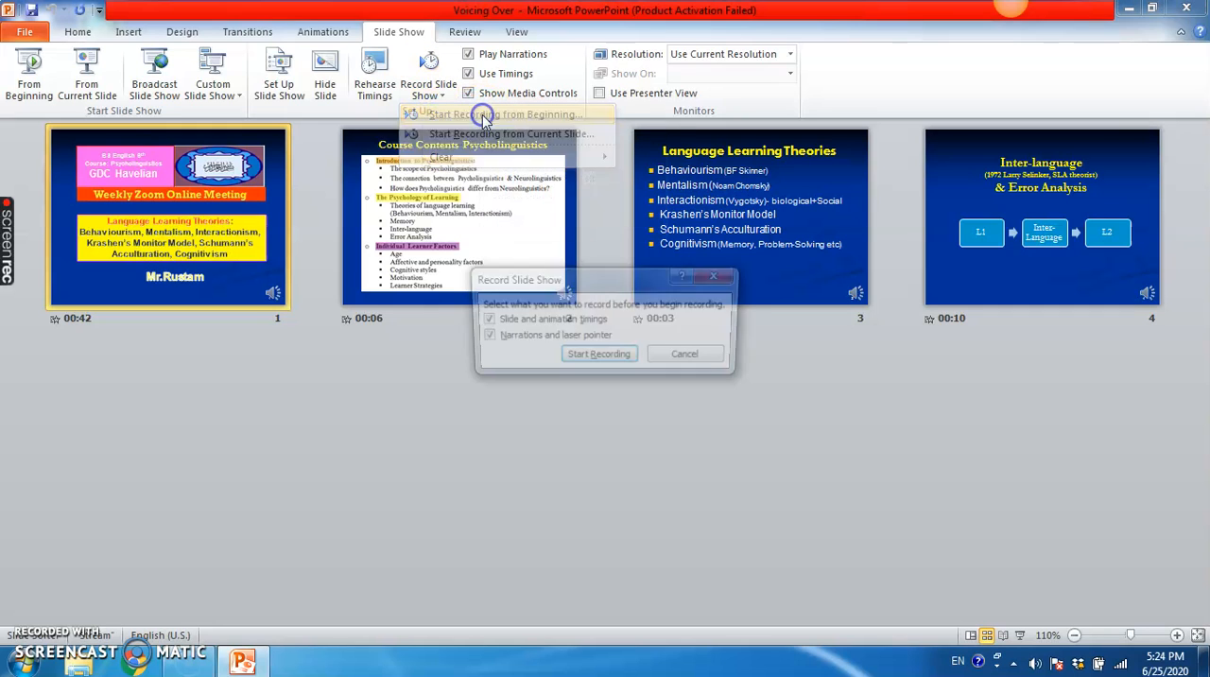
click(504, 114)
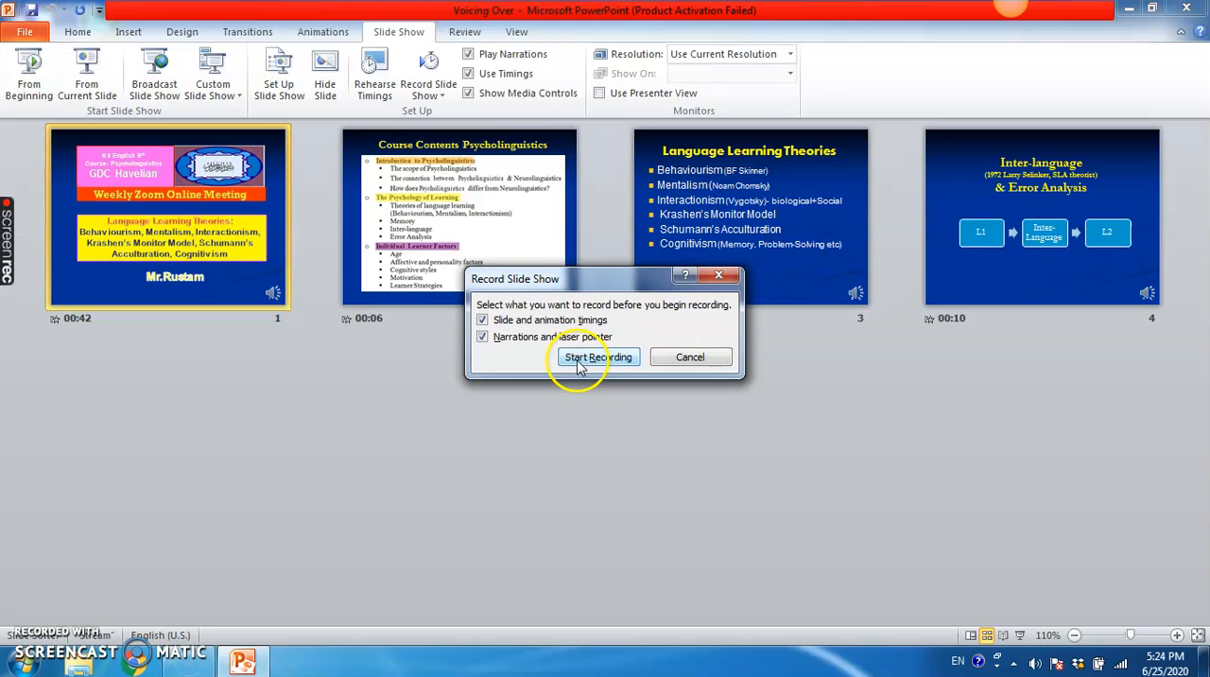
click(597, 355)
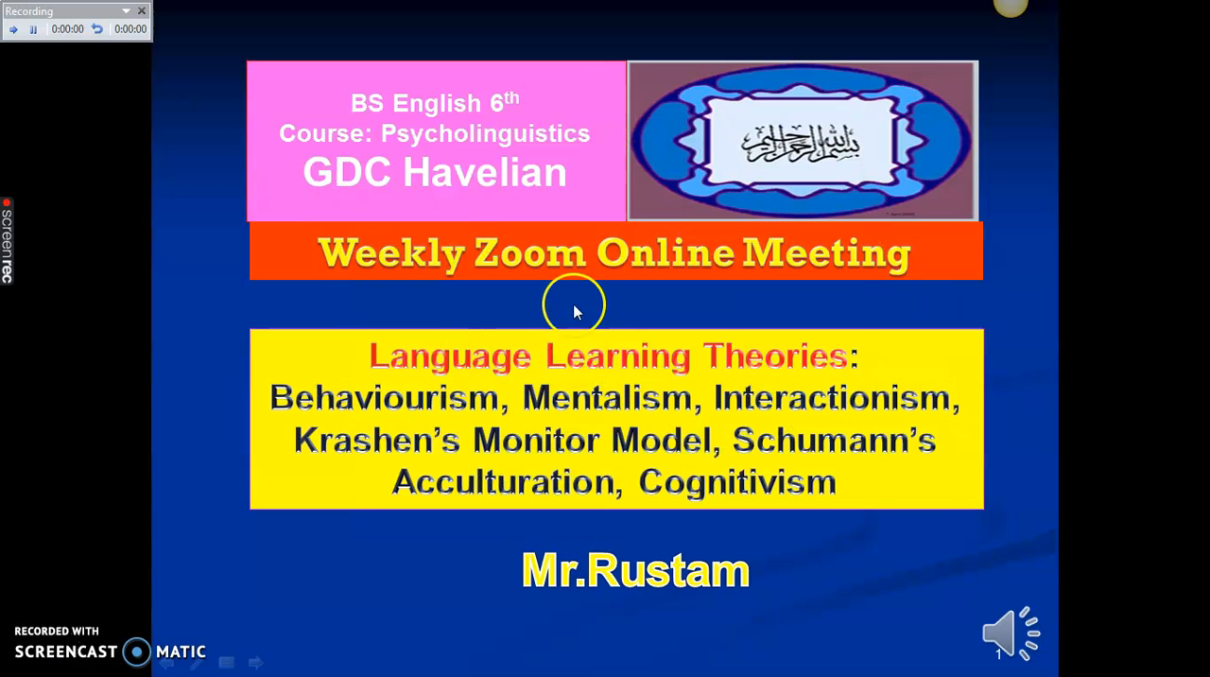
mouse_move(741, 317)
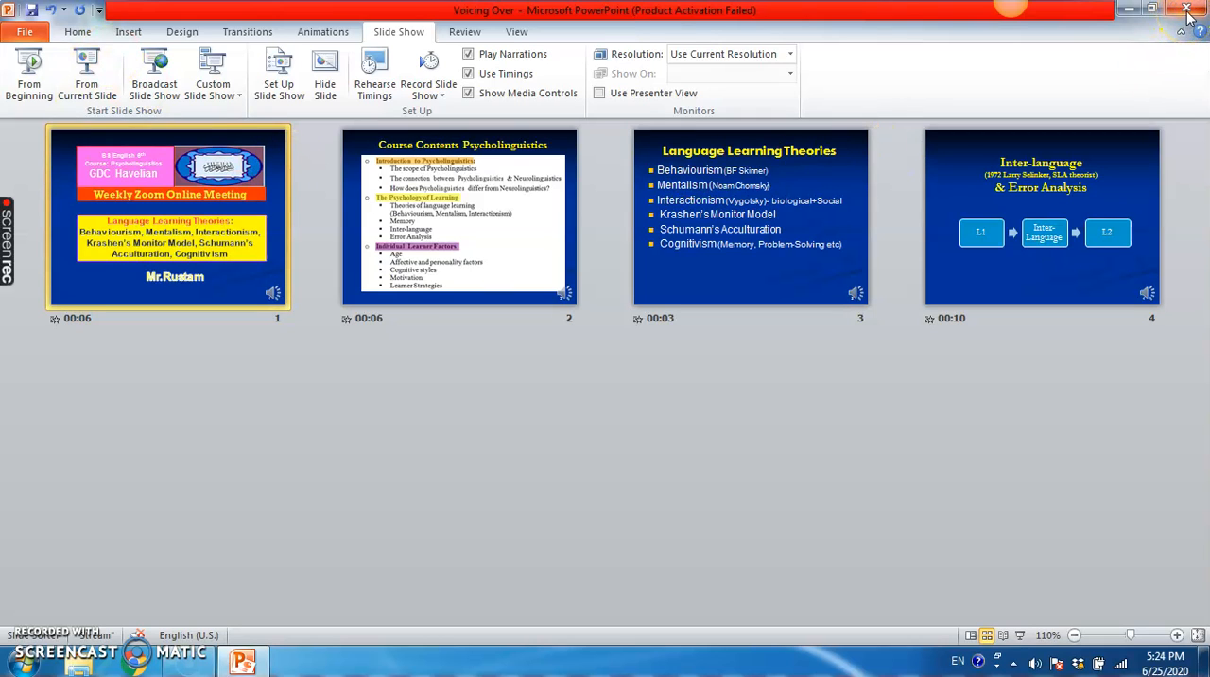
mouse_move(1187, 17)
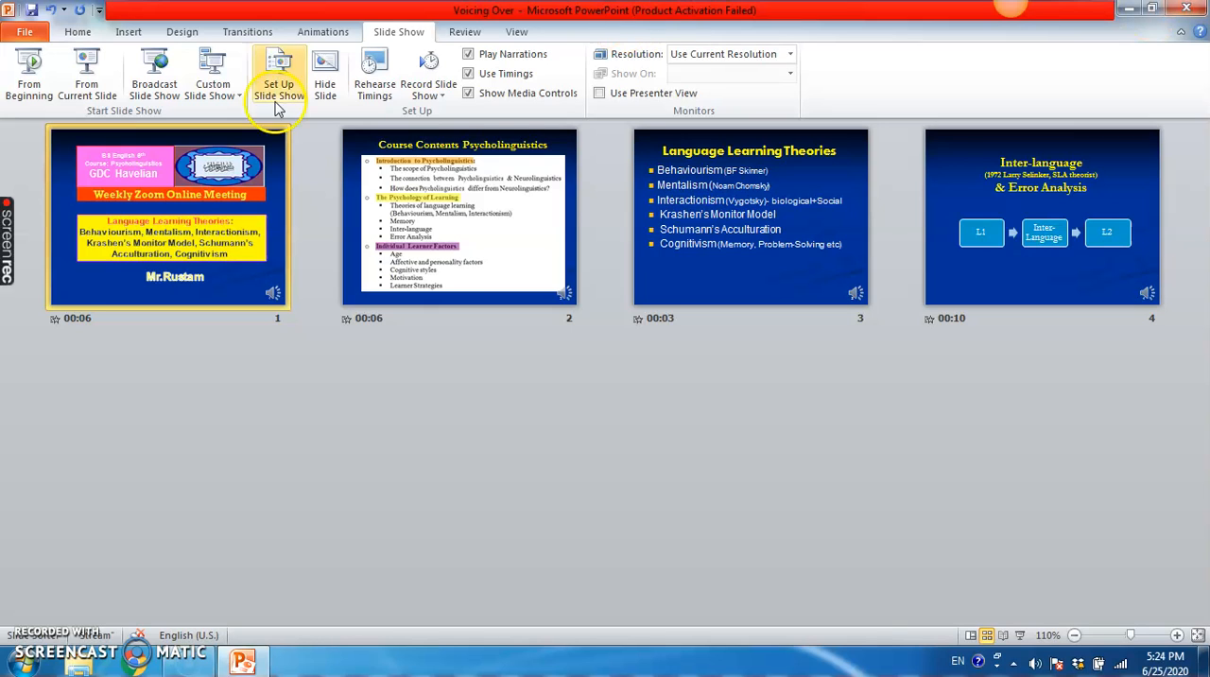
mouse_move(563, 122)
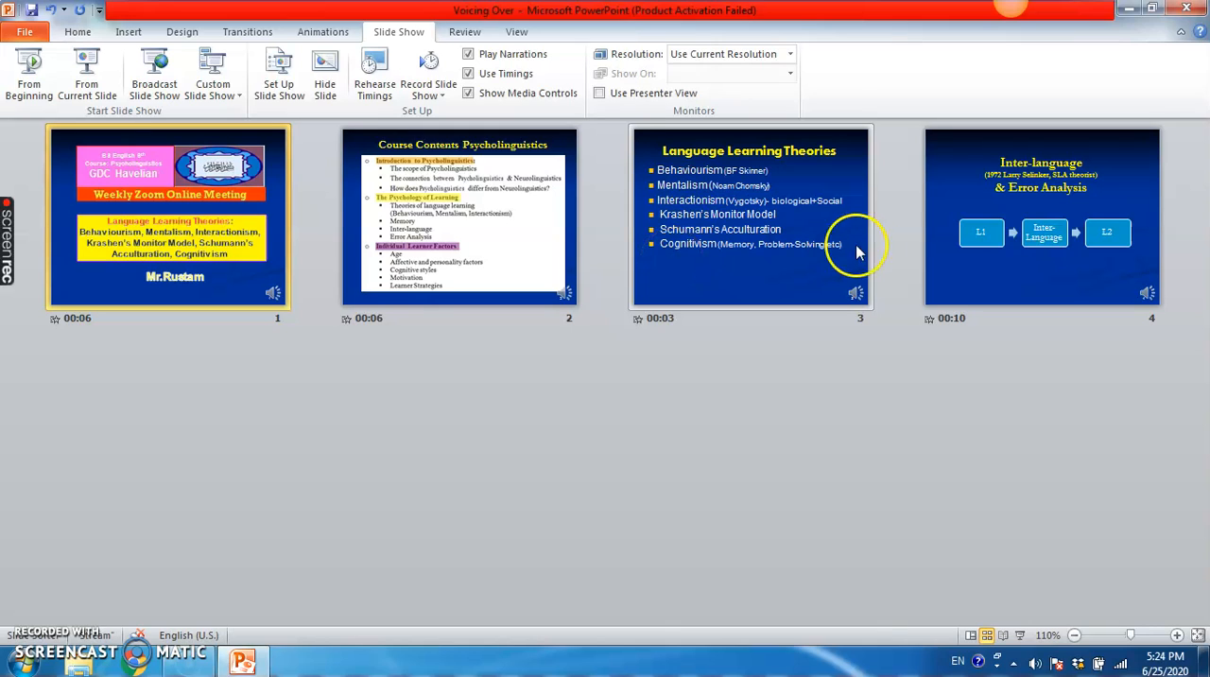
mouse_move(859, 79)
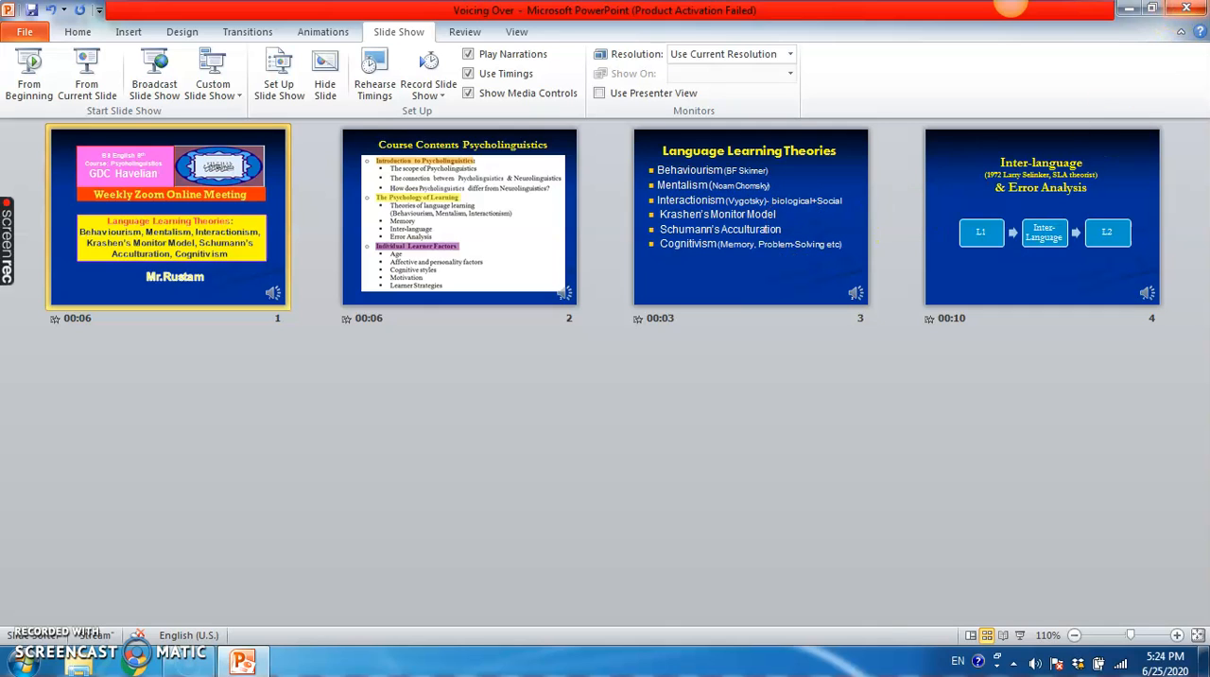
Close the Voicing Over presentation, prompting to save the re-timed changes.
click(1187, 8)
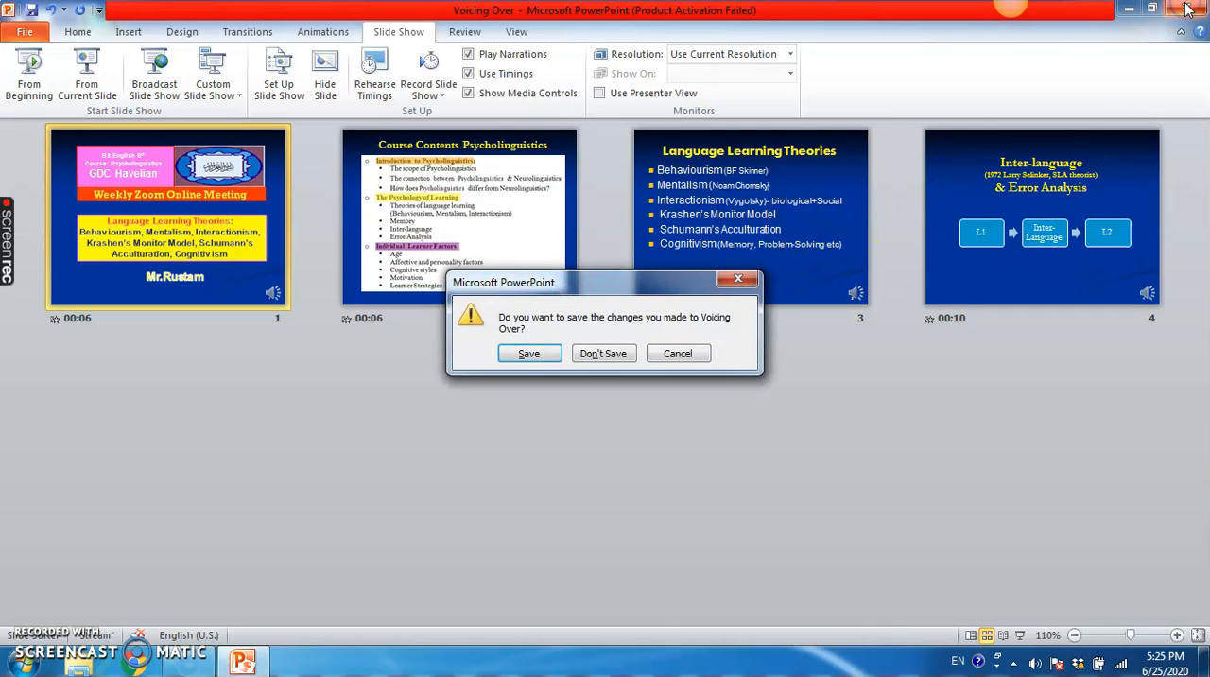
mouse_move(529, 352)
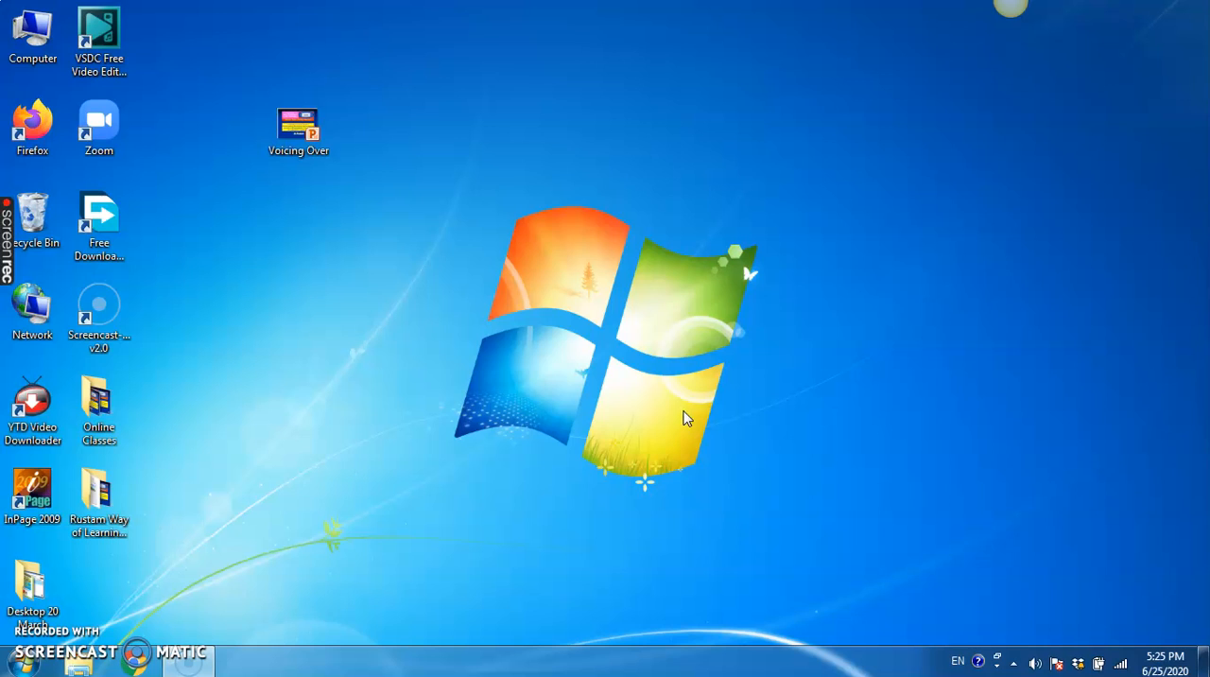
mouse_move(238, 125)
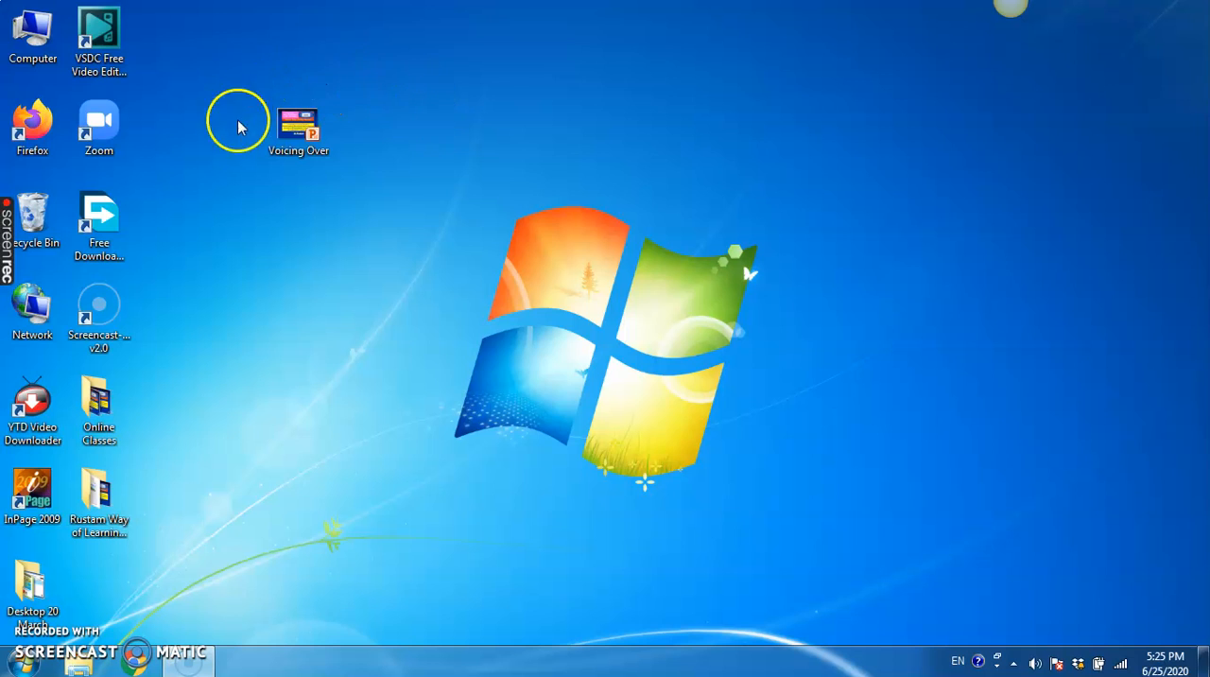
mouse_move(238, 168)
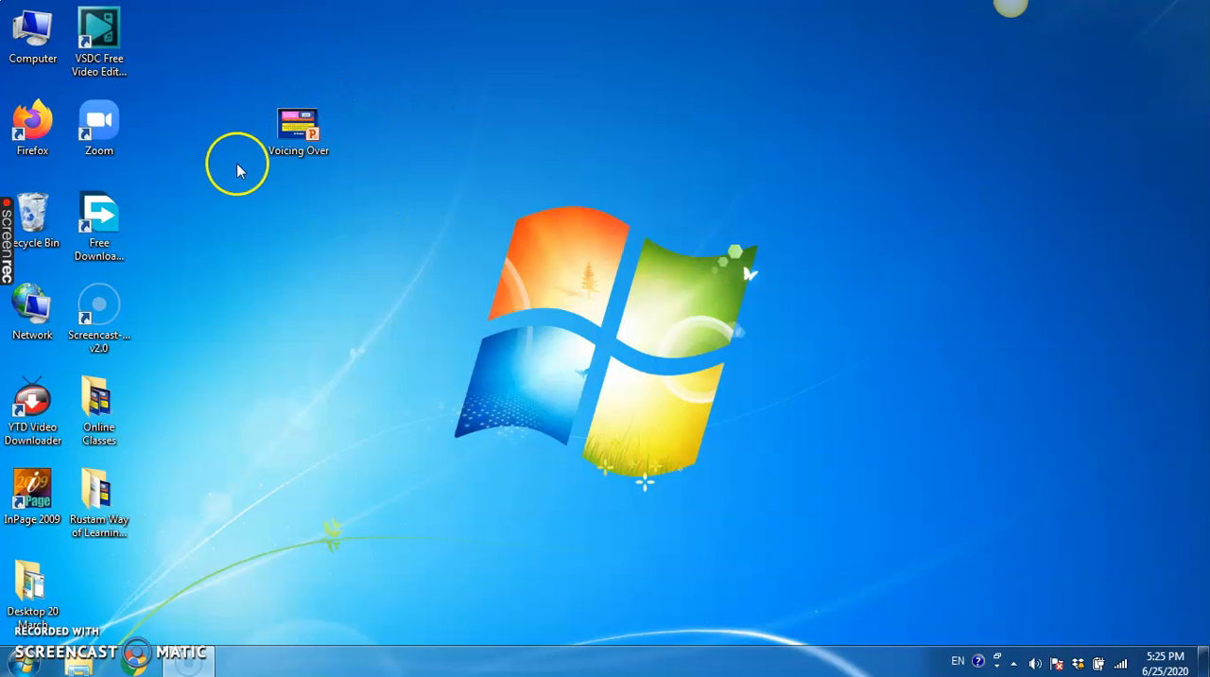
mouse_move(306, 53)
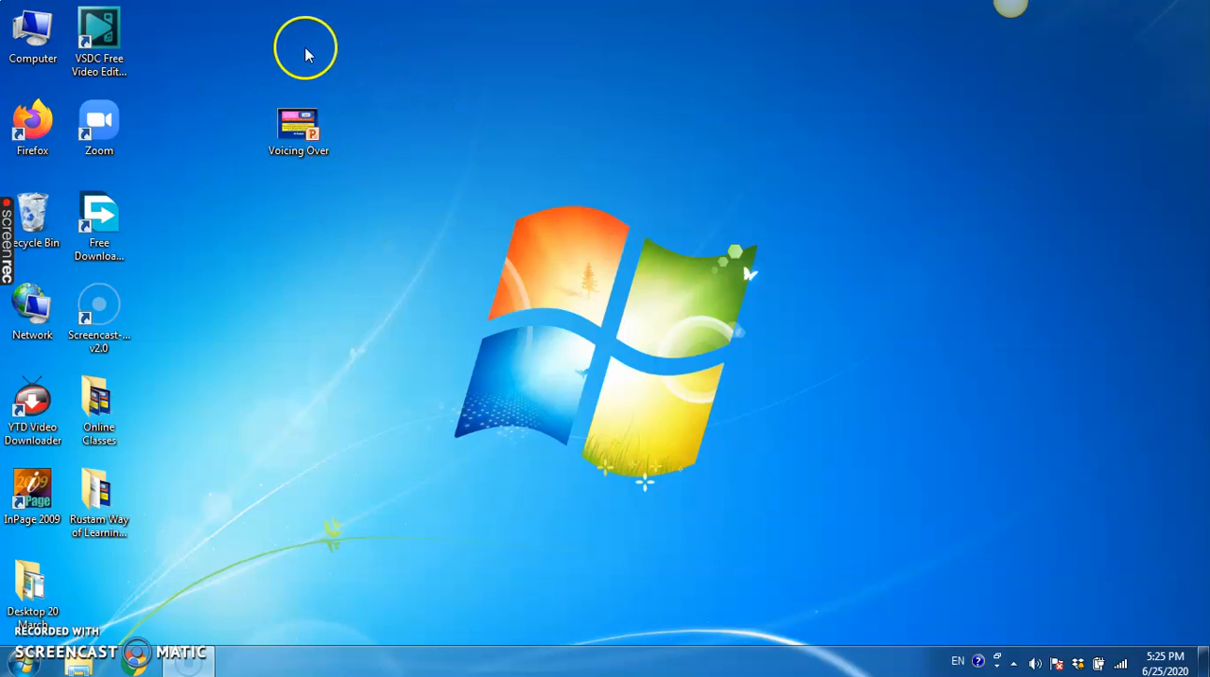
mouse_move(325, 221)
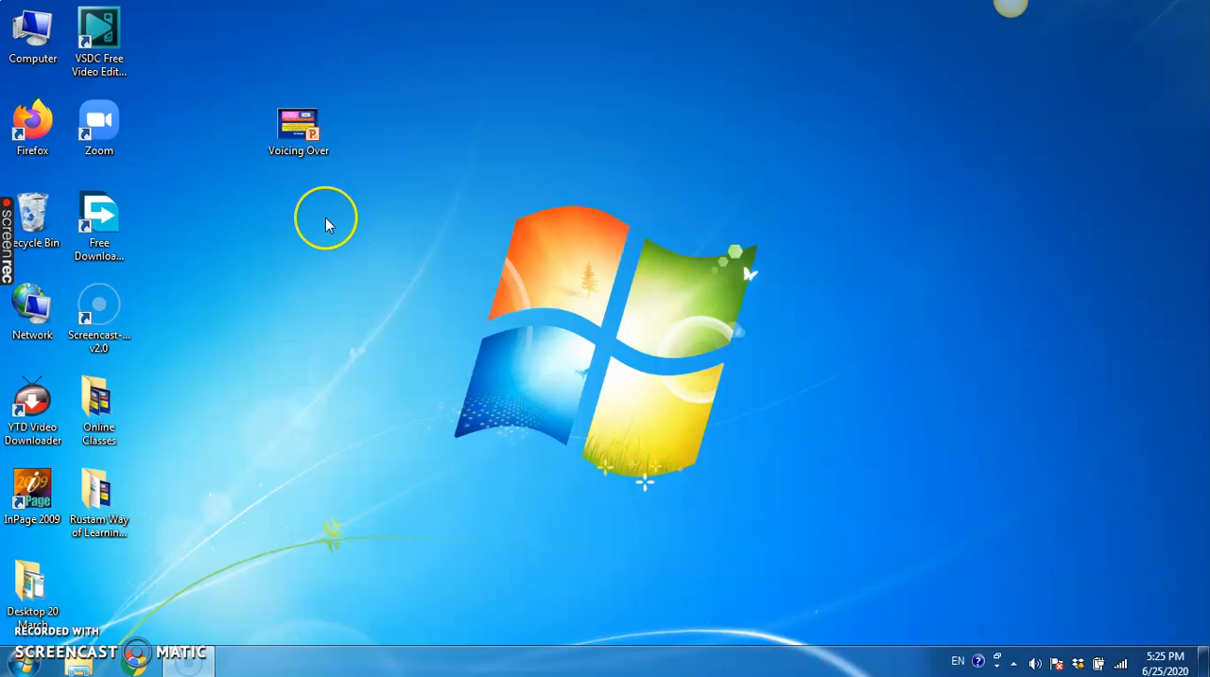
mouse_move(325, 225)
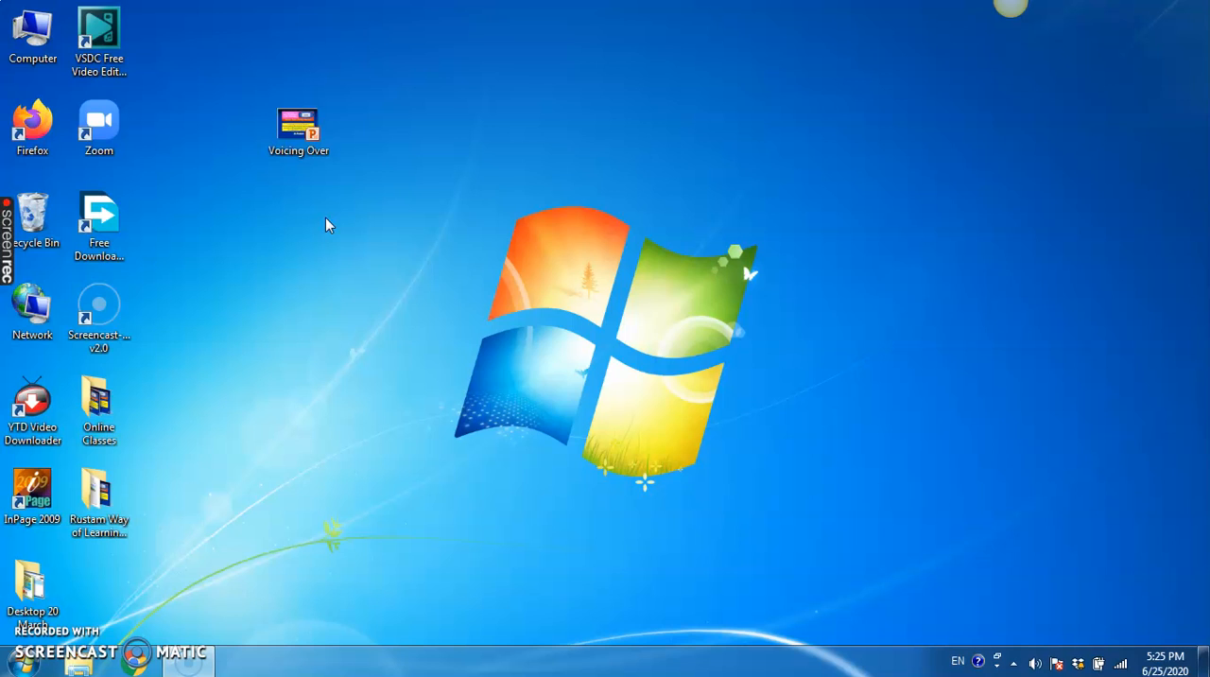
click(299, 128)
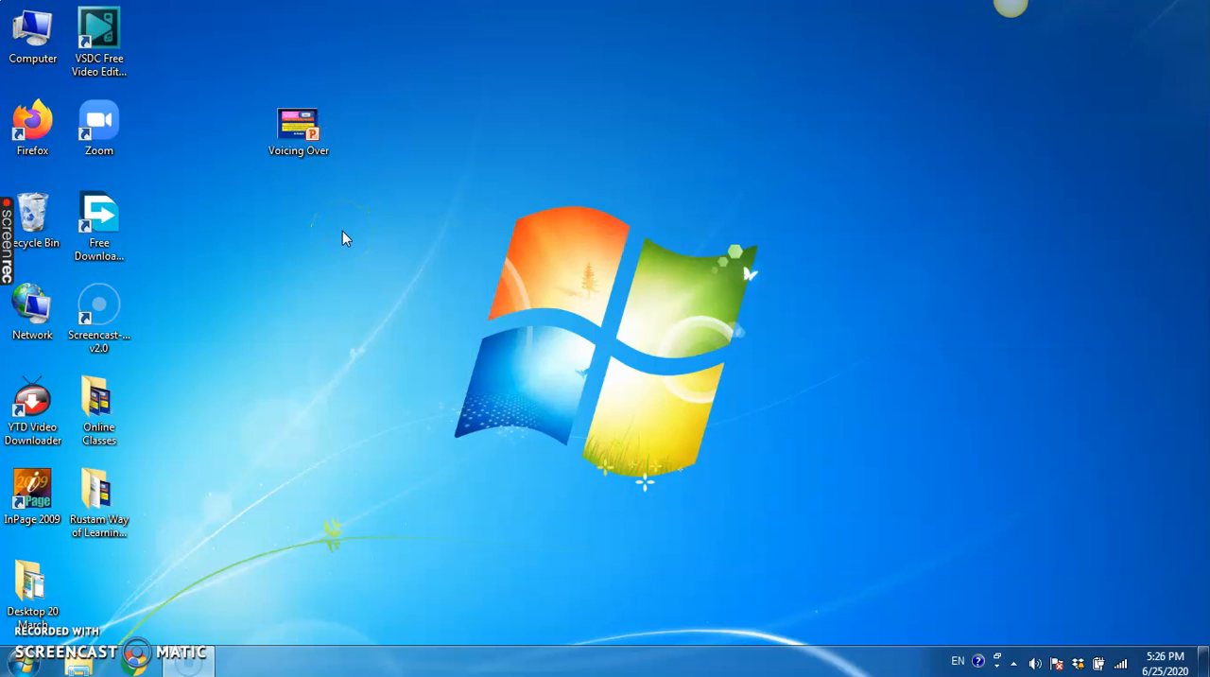
mouse_move(273, 198)
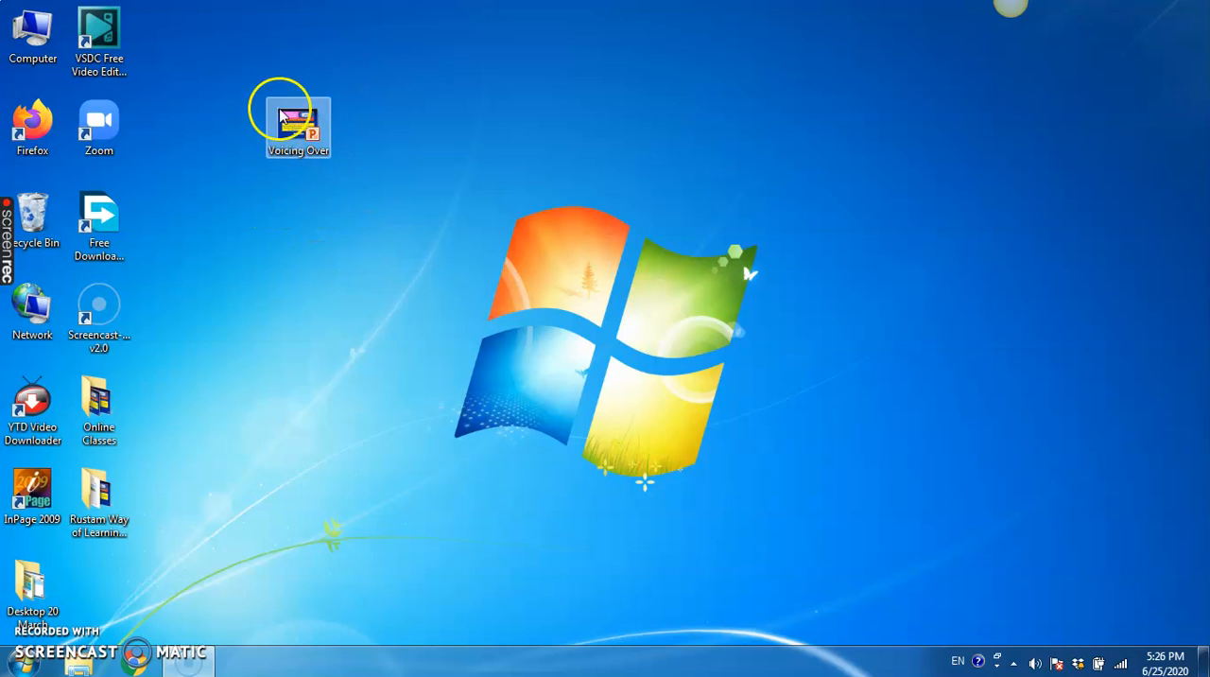
mouse_move(487, 342)
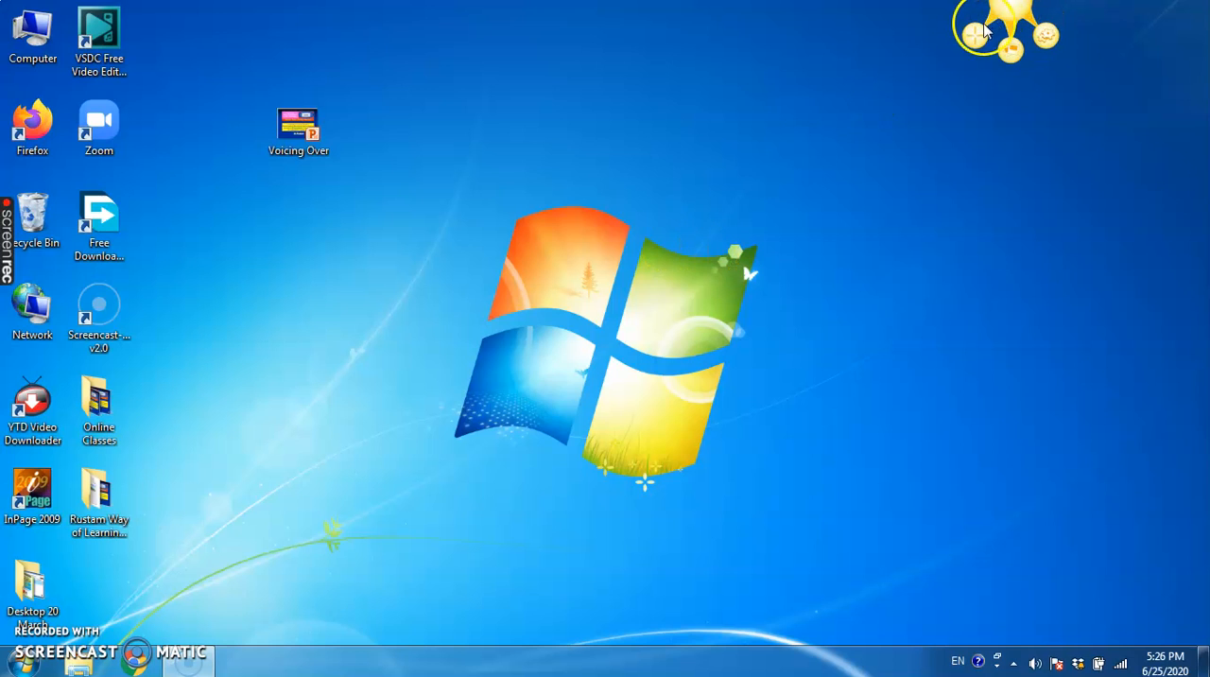
mouse_move(884, 153)
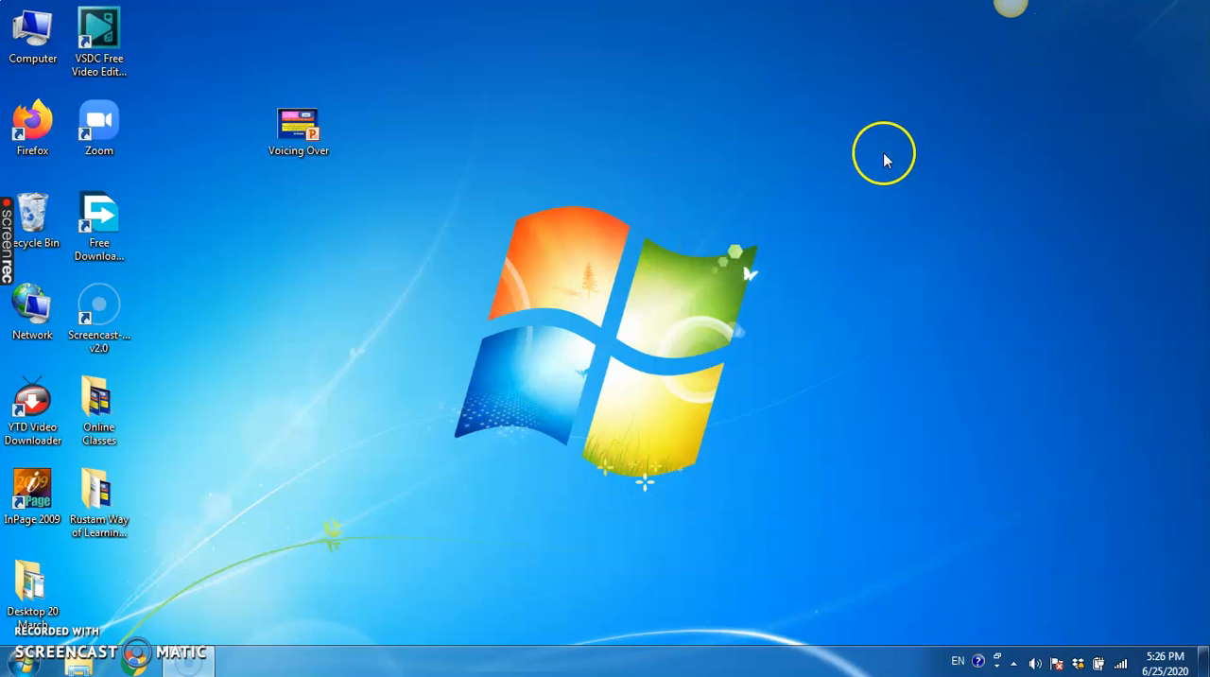
mouse_move(1001, 181)
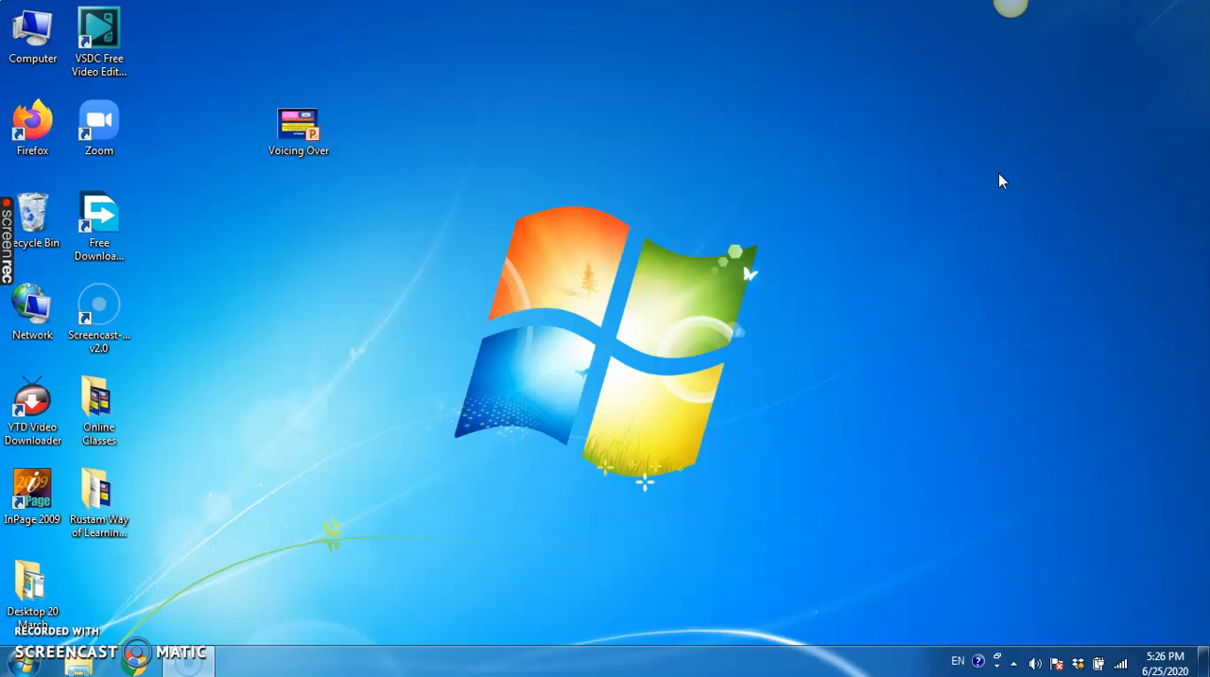